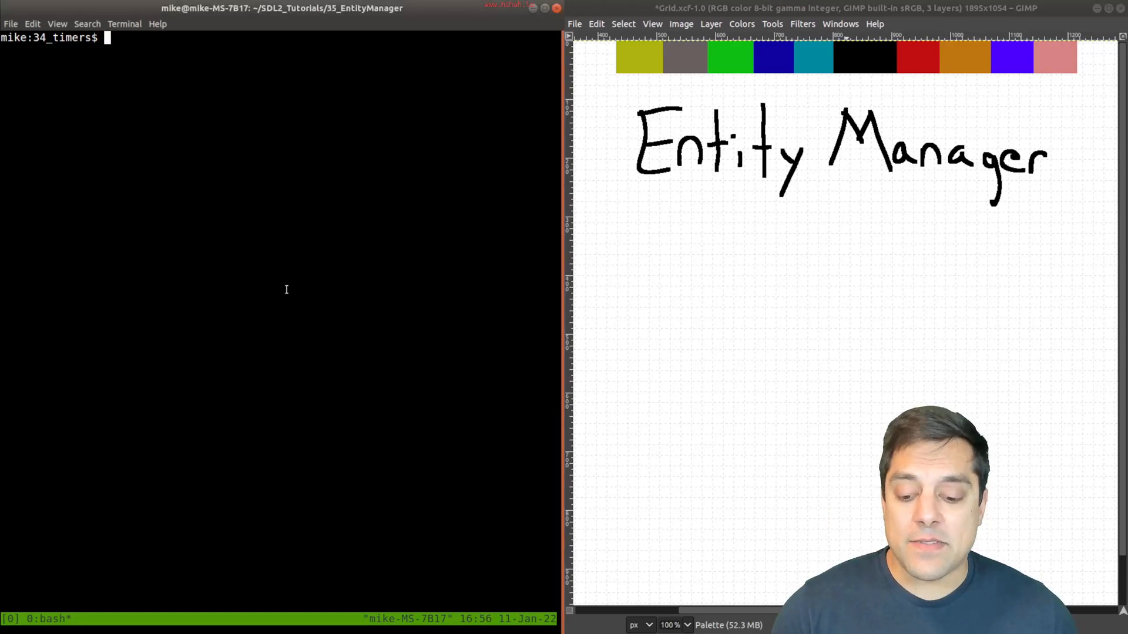
Step: List the timers project's directory tree with tree, then start launching vi
type("tree")
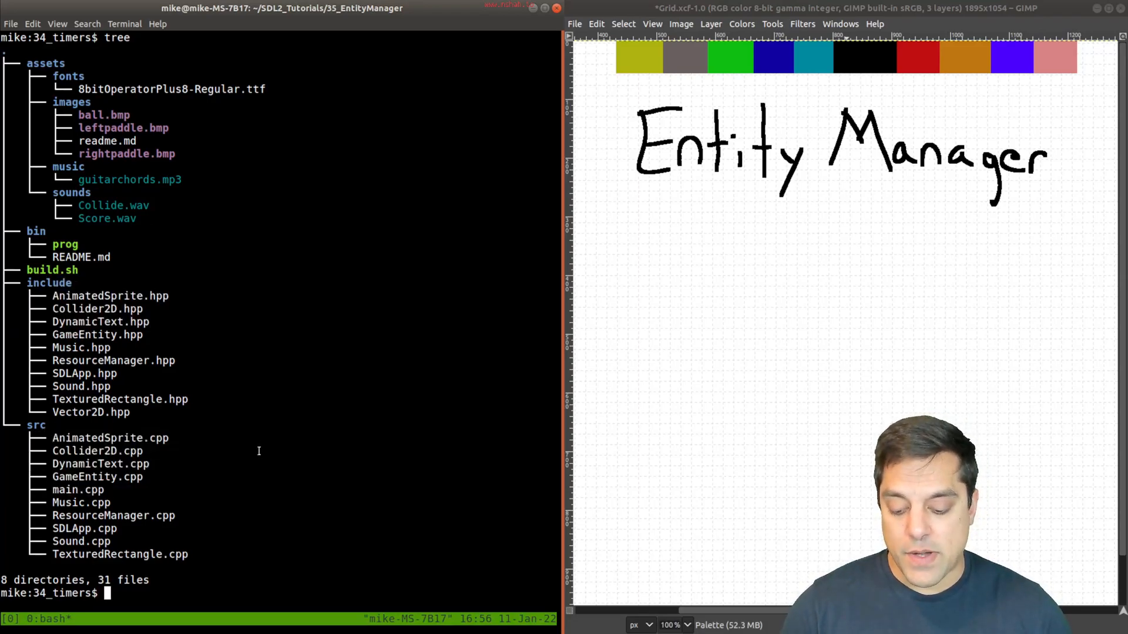
type("vi")
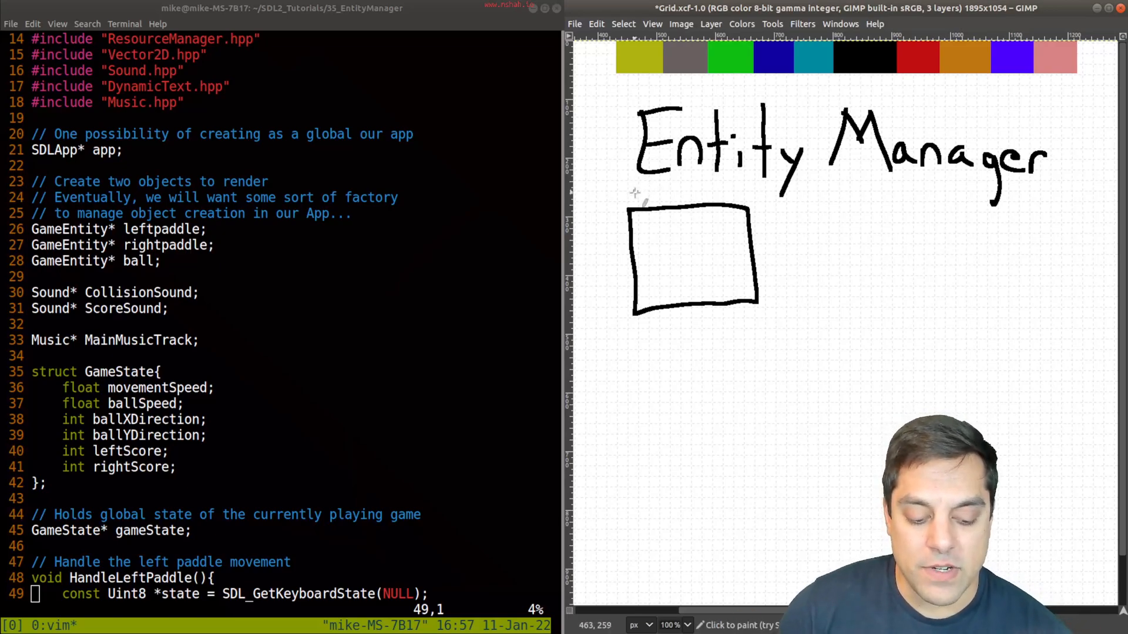
Step: Write 'Entity Manager' in red above the drawn box
left_click(639, 194)
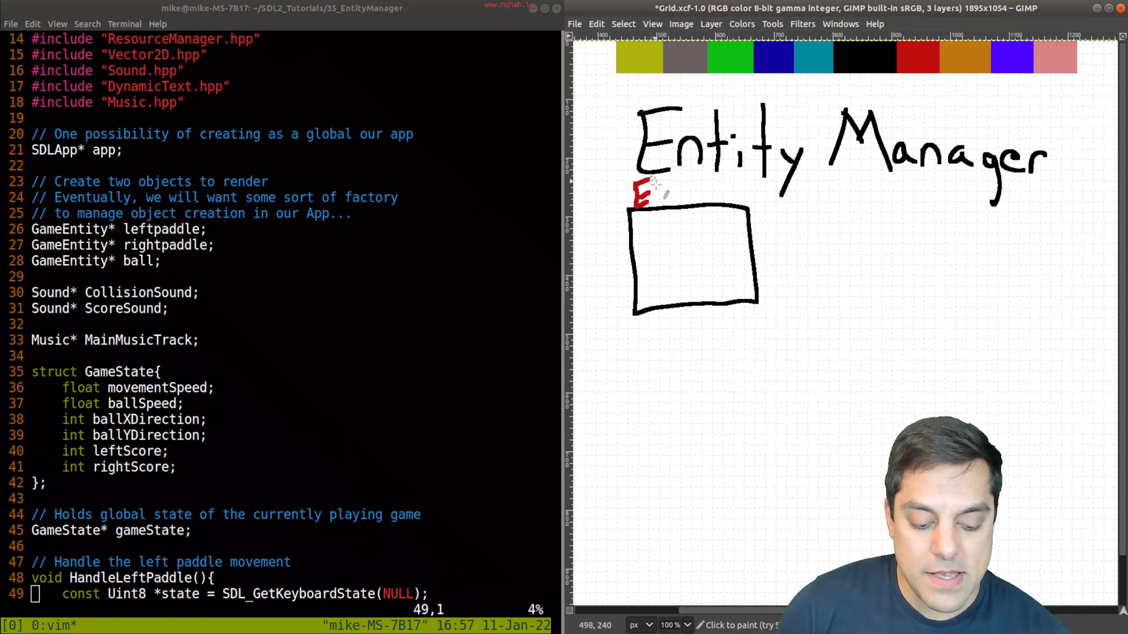
left_click_drag(644, 193, 701, 195)
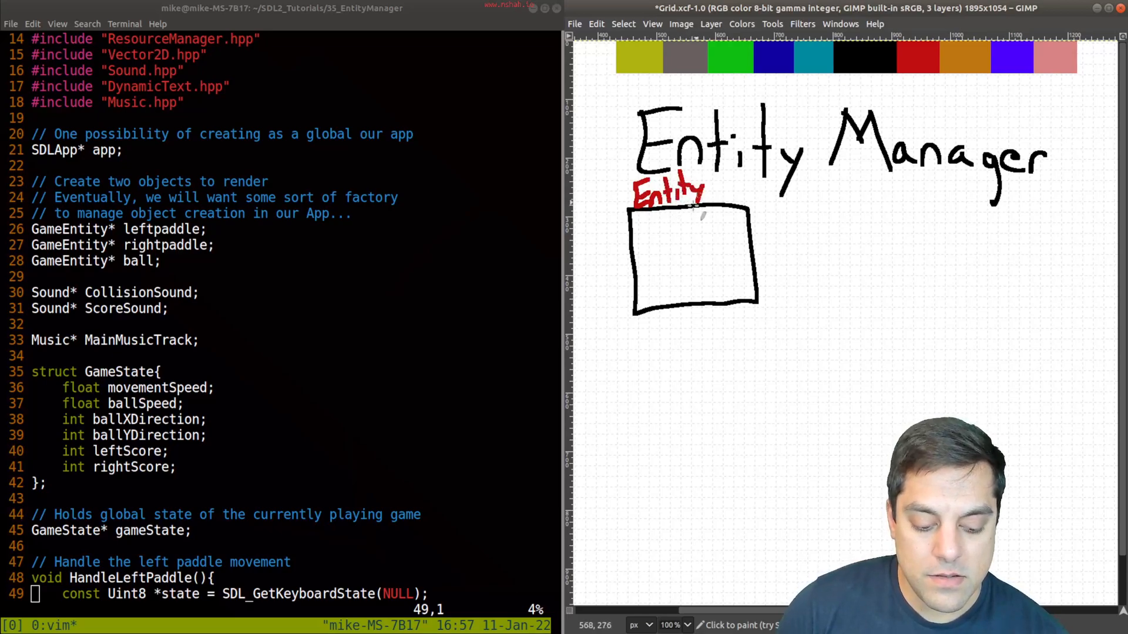
left_click_drag(708, 190, 765, 194)
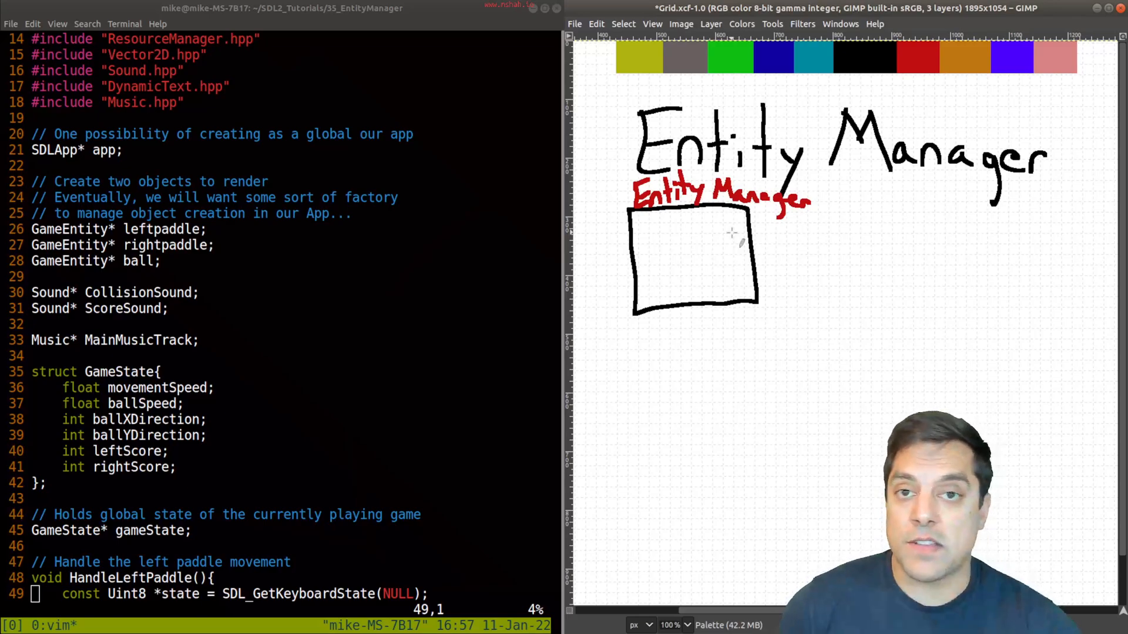
Step: Draw an arrow from the box to a paddle and label it 'Left paddle'
left_click_drag(733, 245, 805, 248)
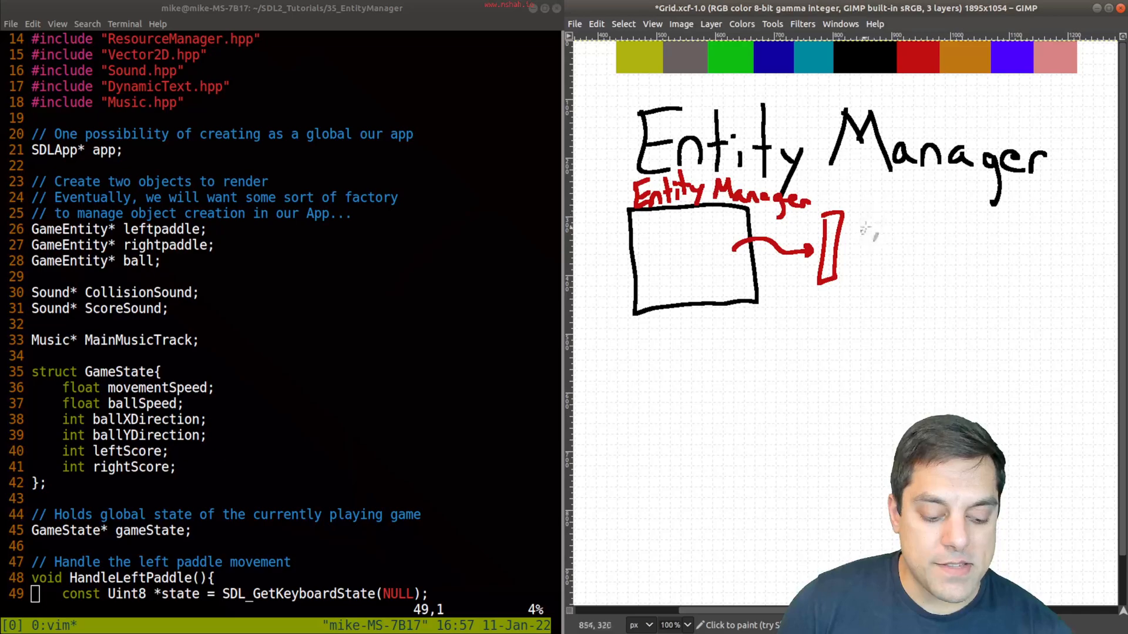
type("Lef")
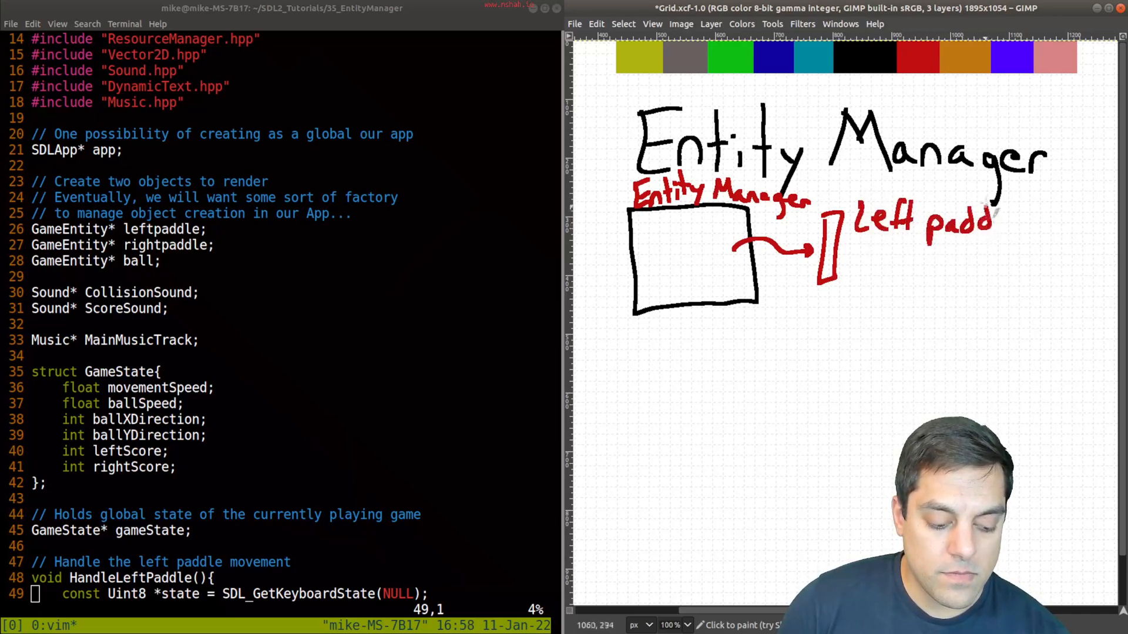
left_click_drag(734, 302, 805, 341)
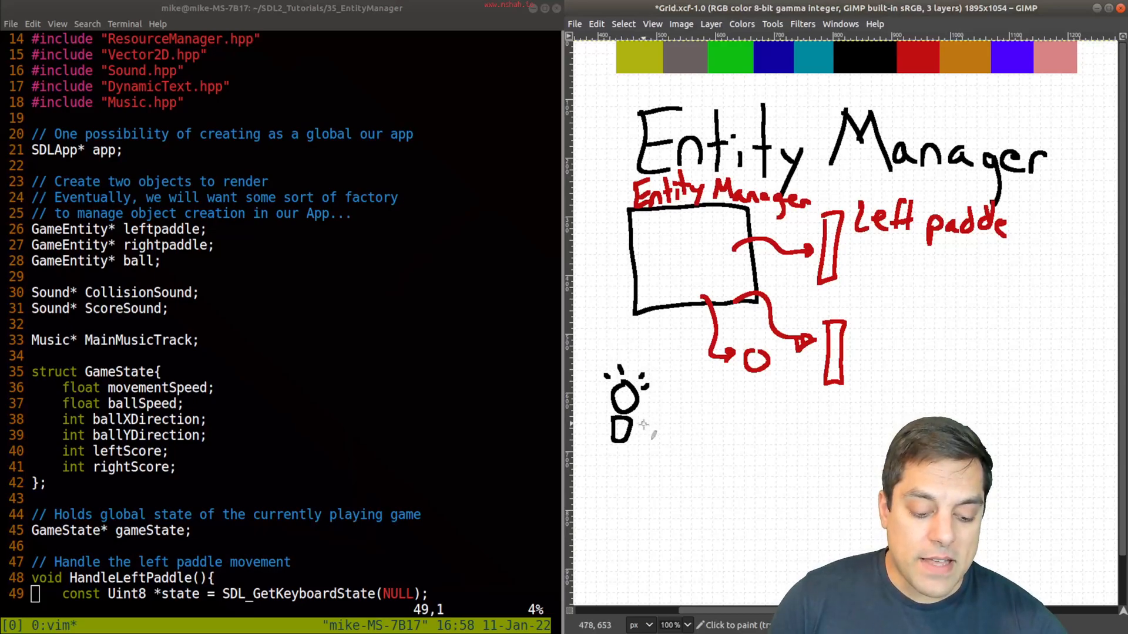
Step: Draw a black arrow from the stick-figure player to the second paddle
left_click_drag(643, 425, 823, 389)
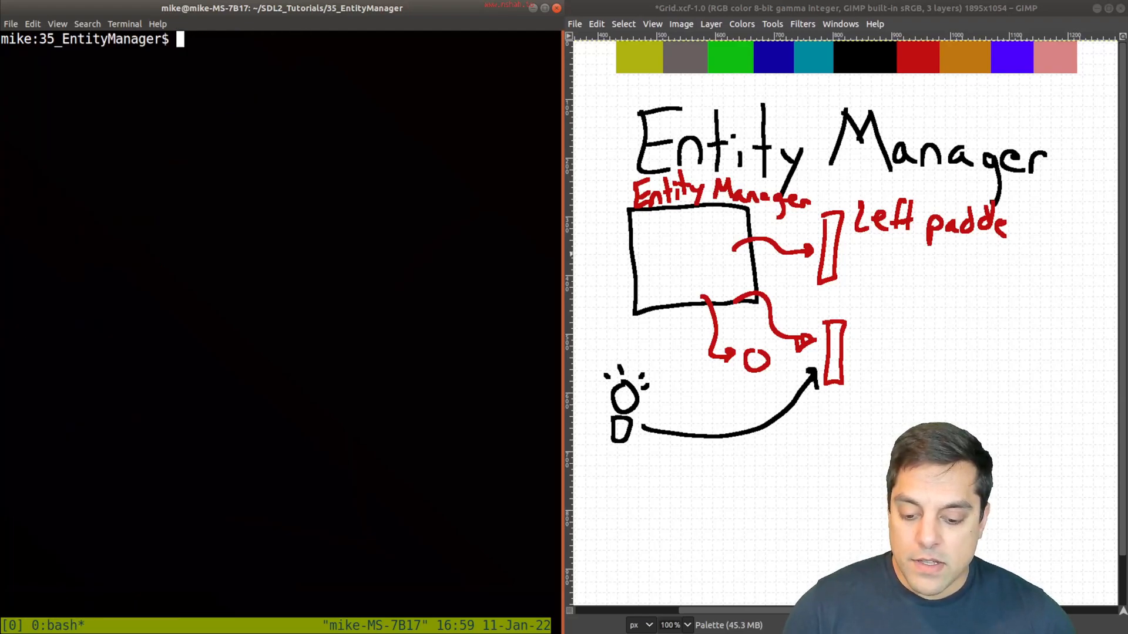
Step: List the project folder with ls and type vim ./include/EntityManager.hpp
type("ls")
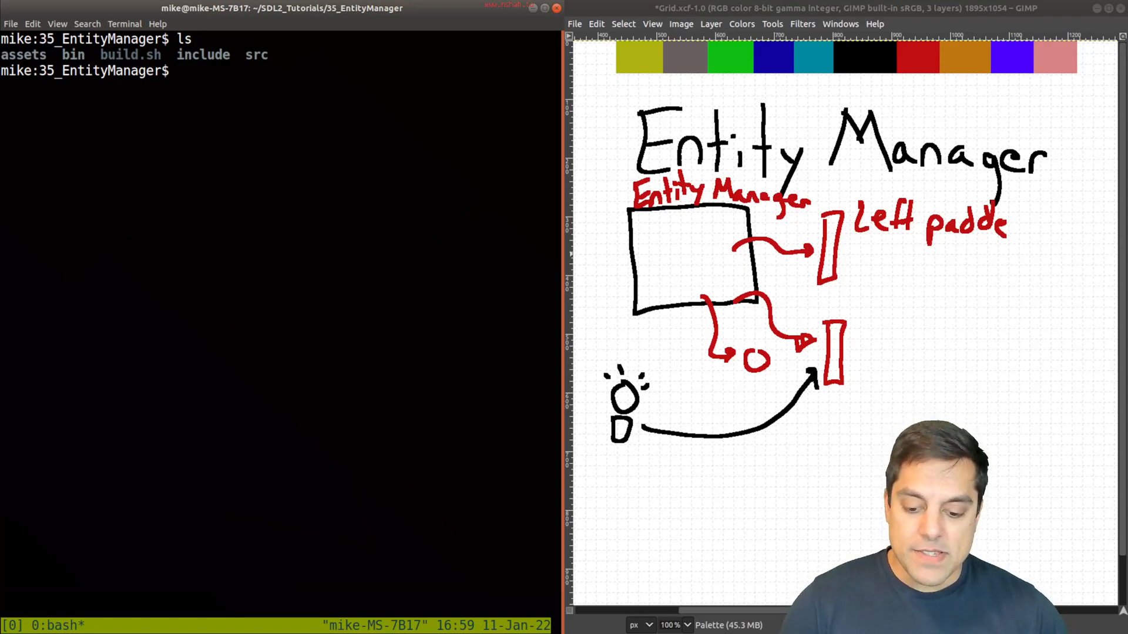
type("vim")
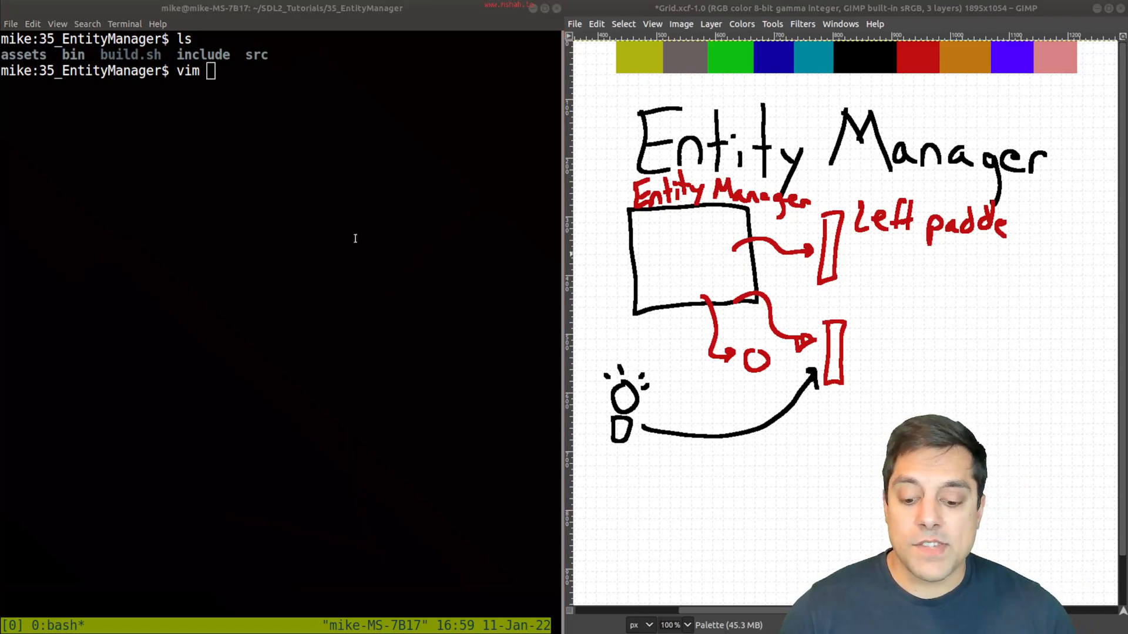
type("./inc")
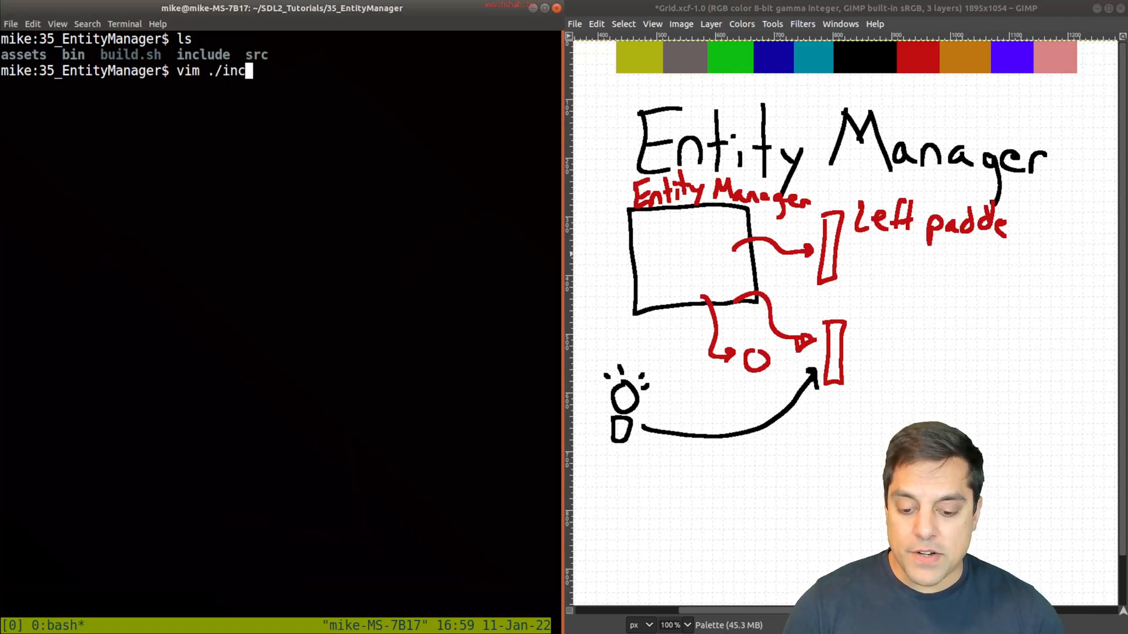
type("lude/EntityManager.hpp")
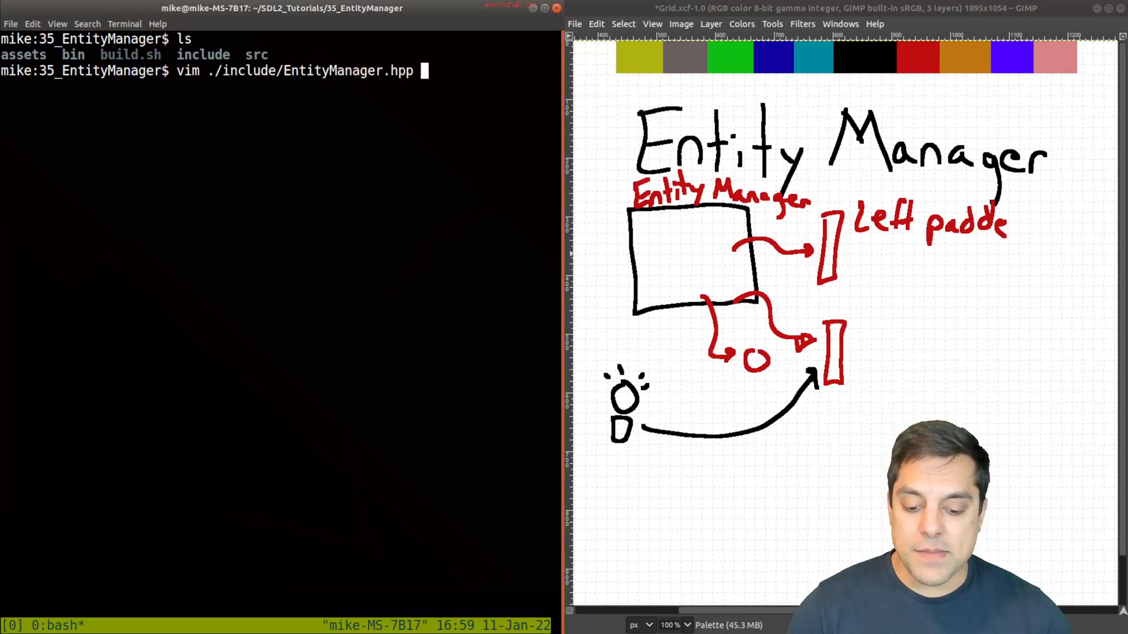
key("Return")
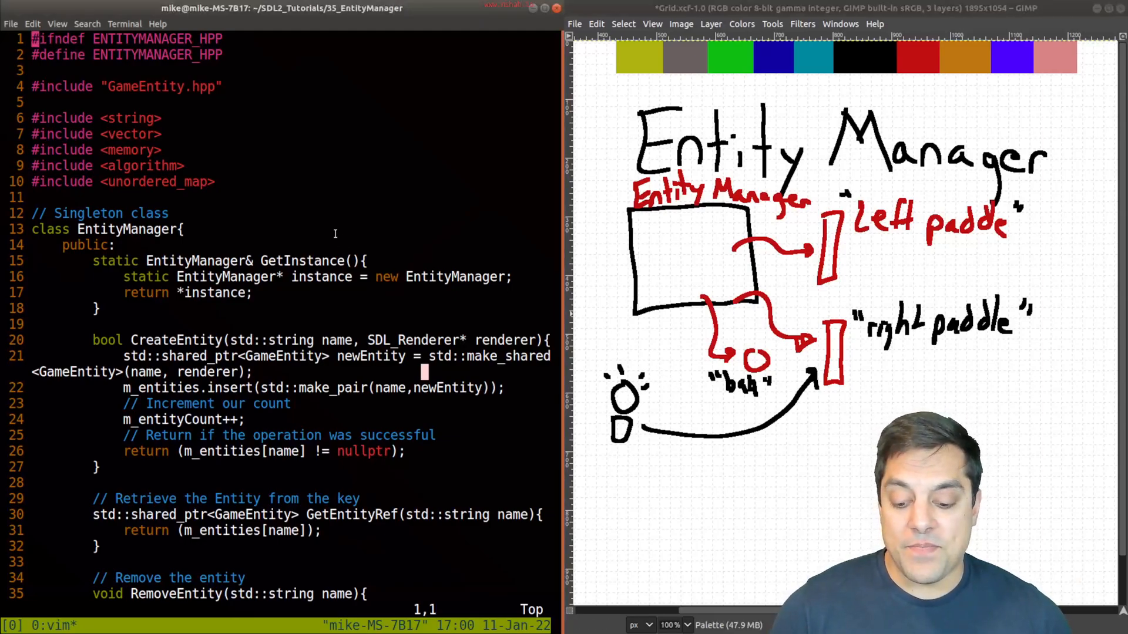
scroll("down", 3)
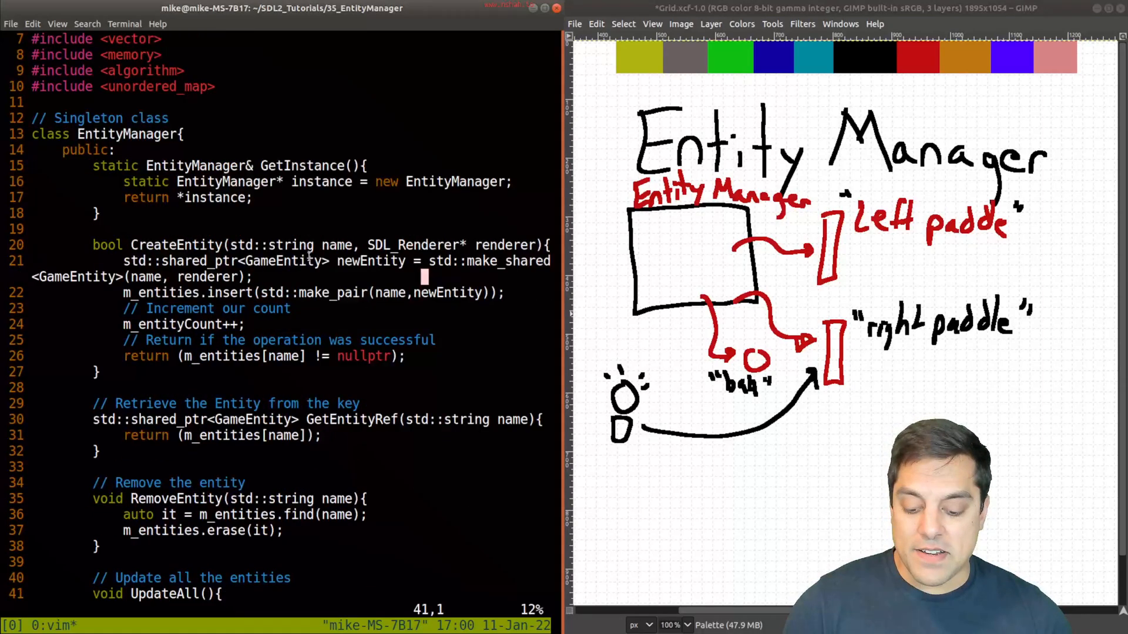
scroll("down", 3)
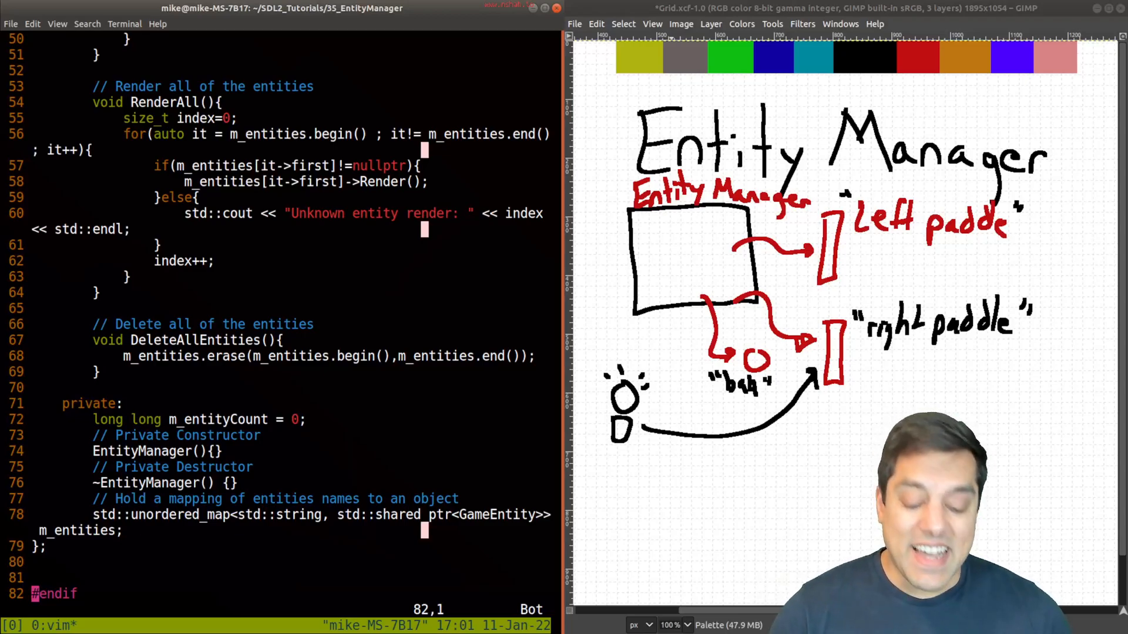
double_click(498, 516)
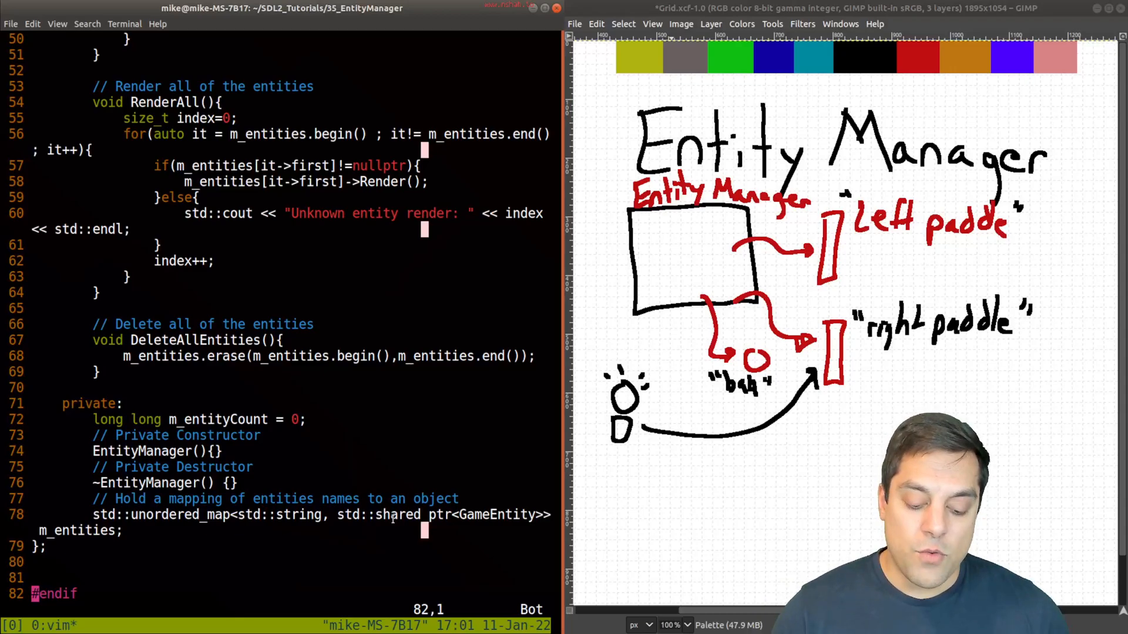
double_click(410, 515)
type(":s")
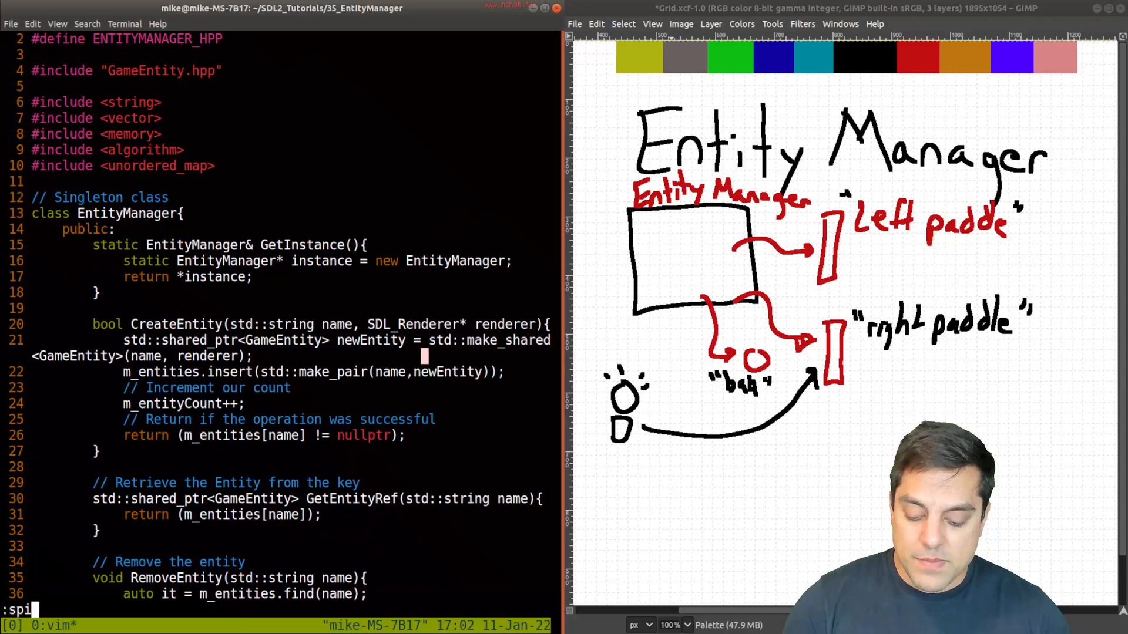
Step: Open a header from include/ in a vertical split and scroll through GameEntity.hpp
type("plit ./")
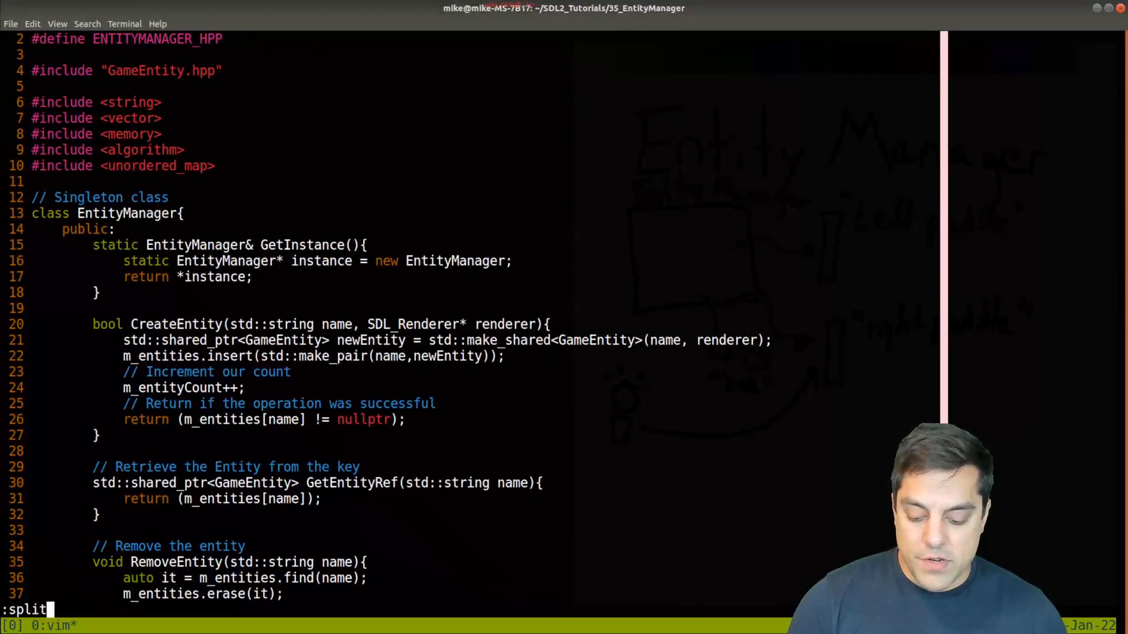
type("vsplit ./")
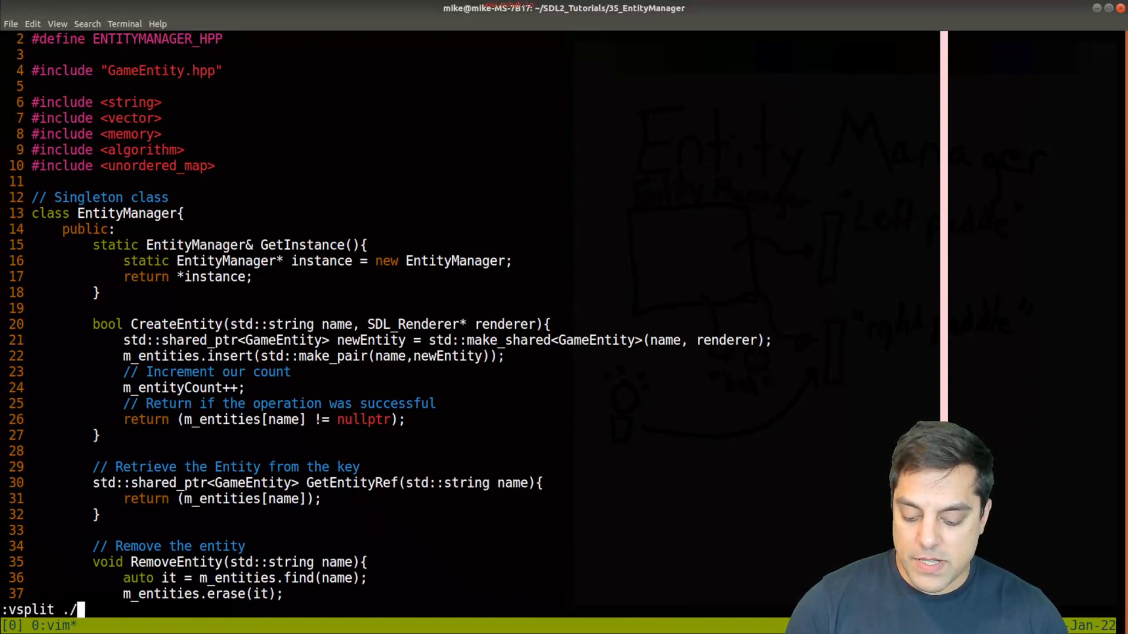
type("include/")
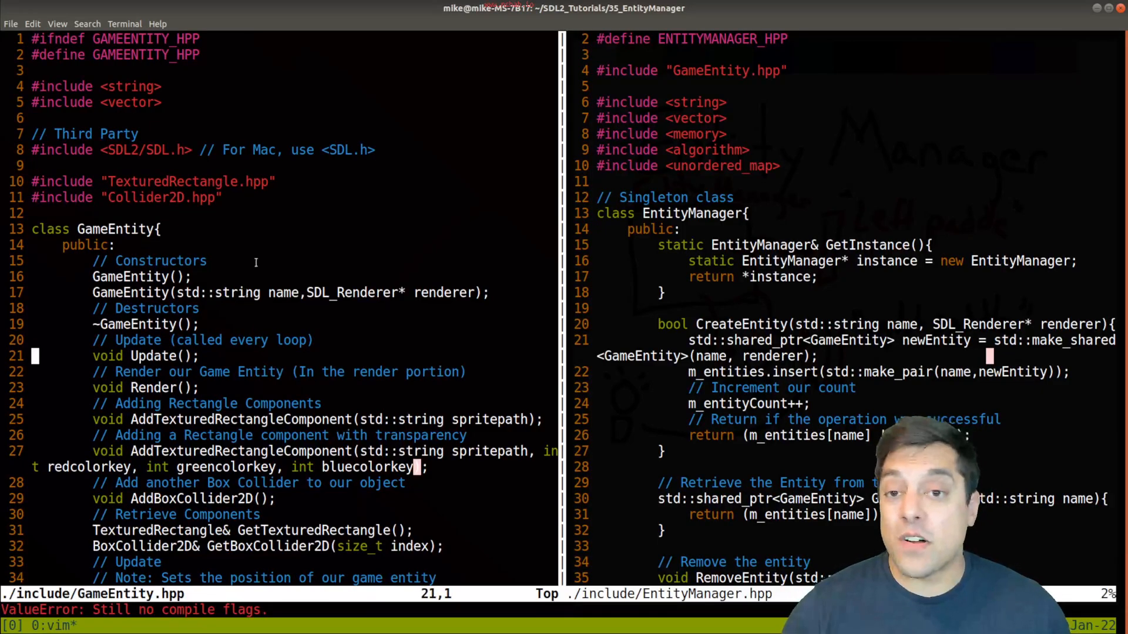
scroll("down", 3)
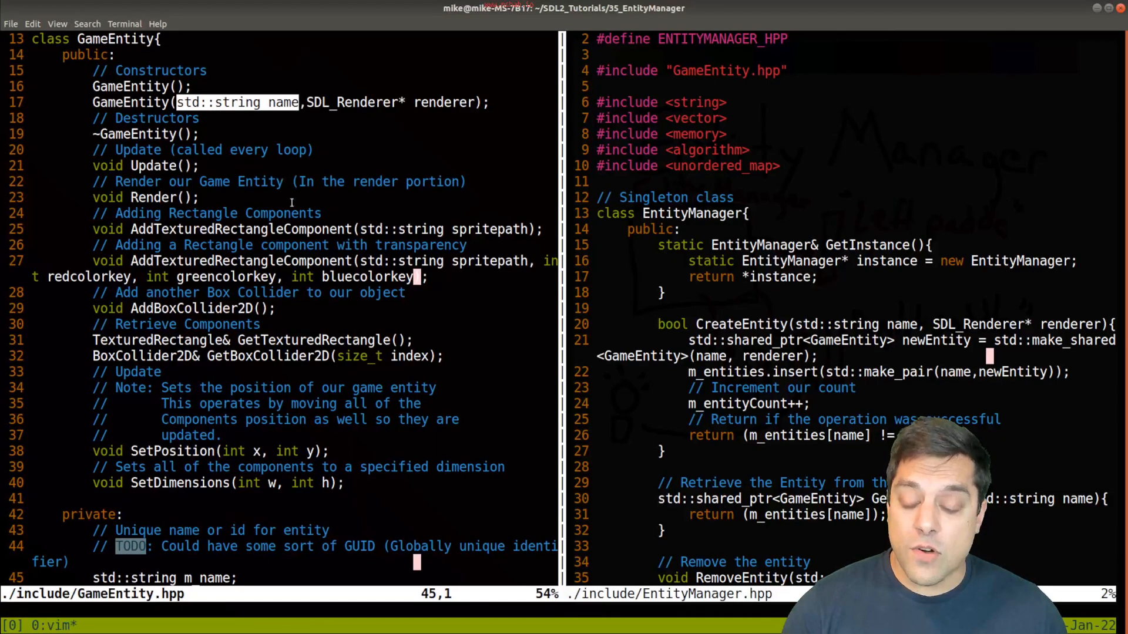
scroll("down", 3)
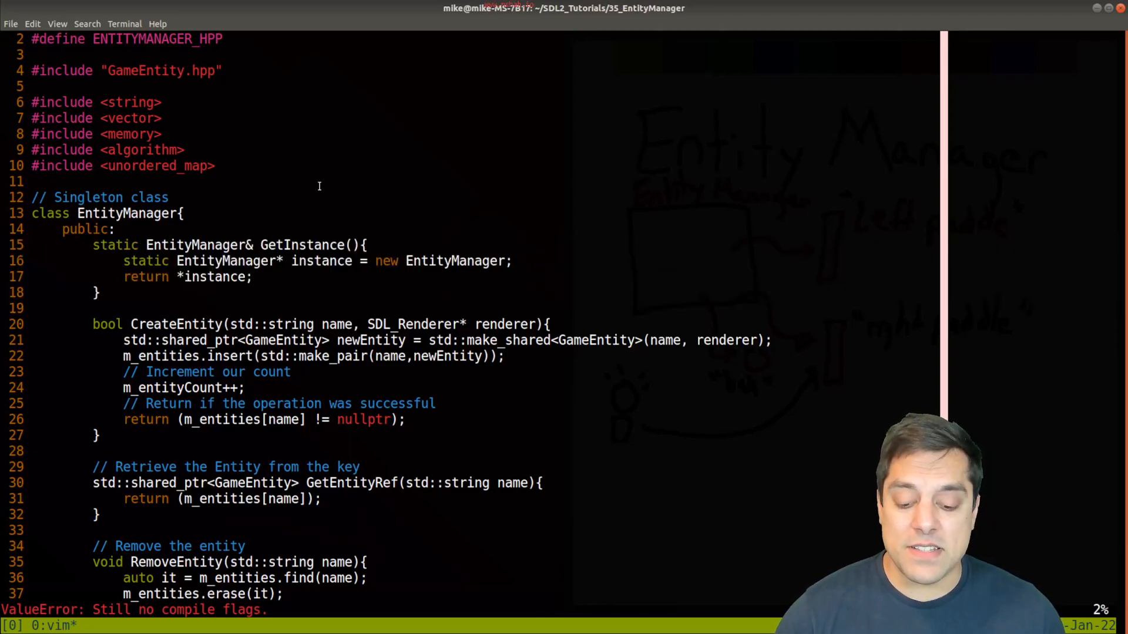
Step: Add a 'private:' label above the constructor and destructor at the bottom of EntityManager.hpp
scroll("down", 3)
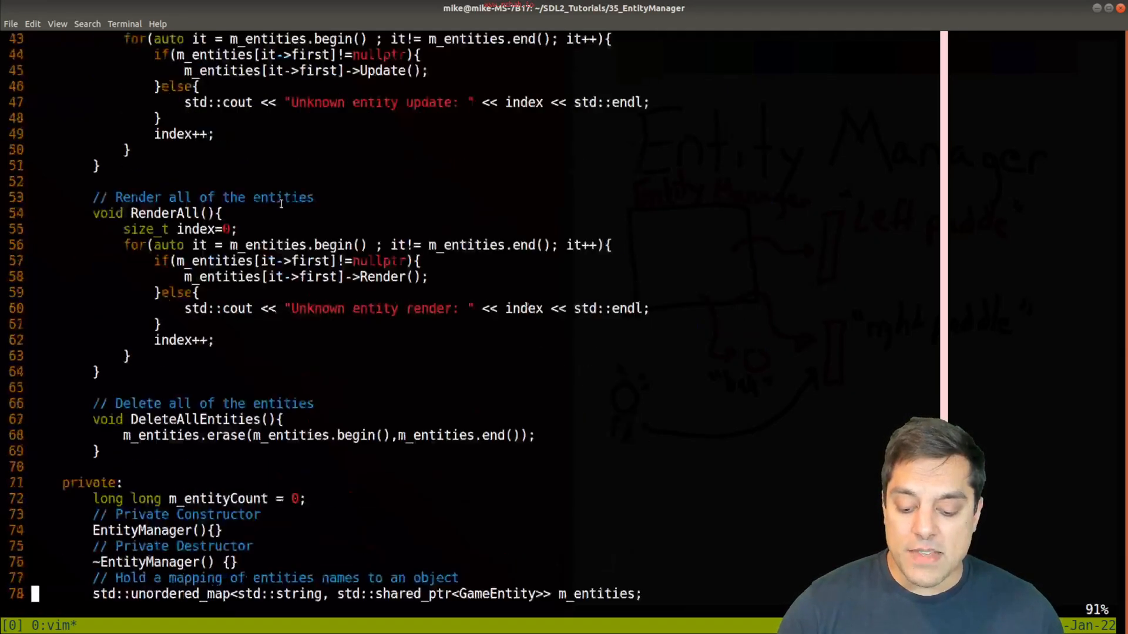
scroll("down", 3)
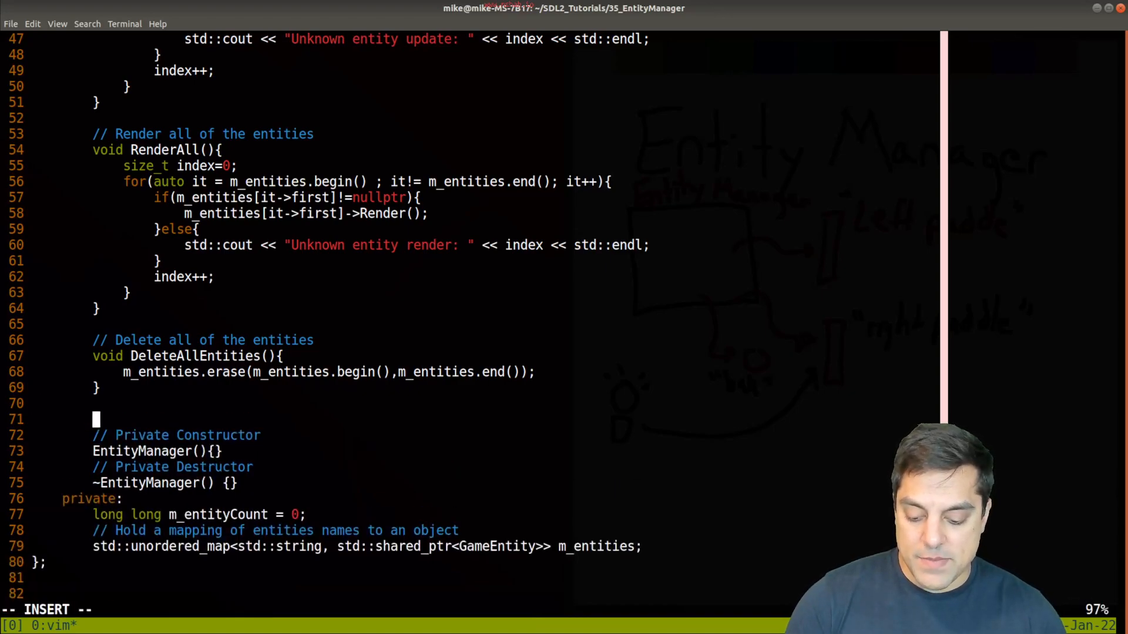
type("private")
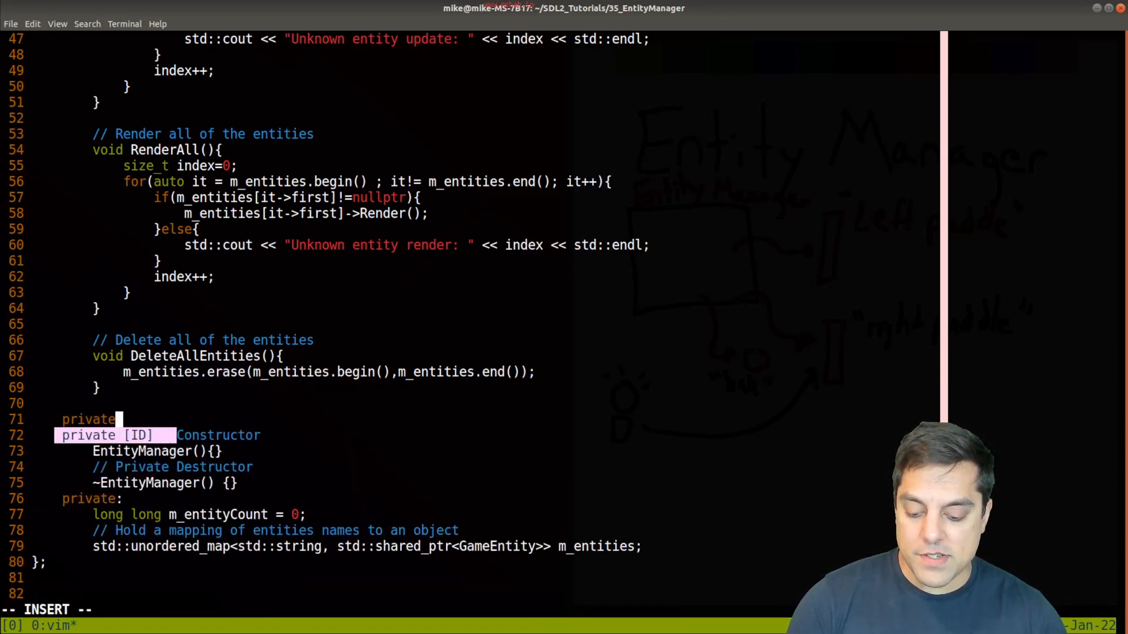
key("Escape")
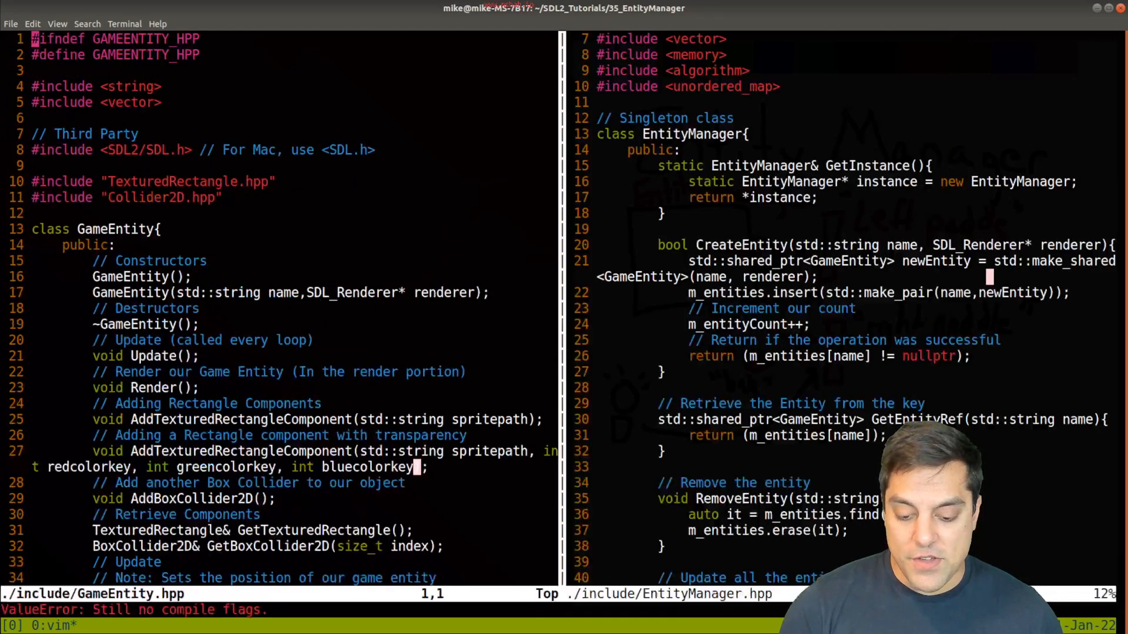
Step: Add 'm_entityCount--;' after the erase call in RemoveEntity
double_click(442, 292)
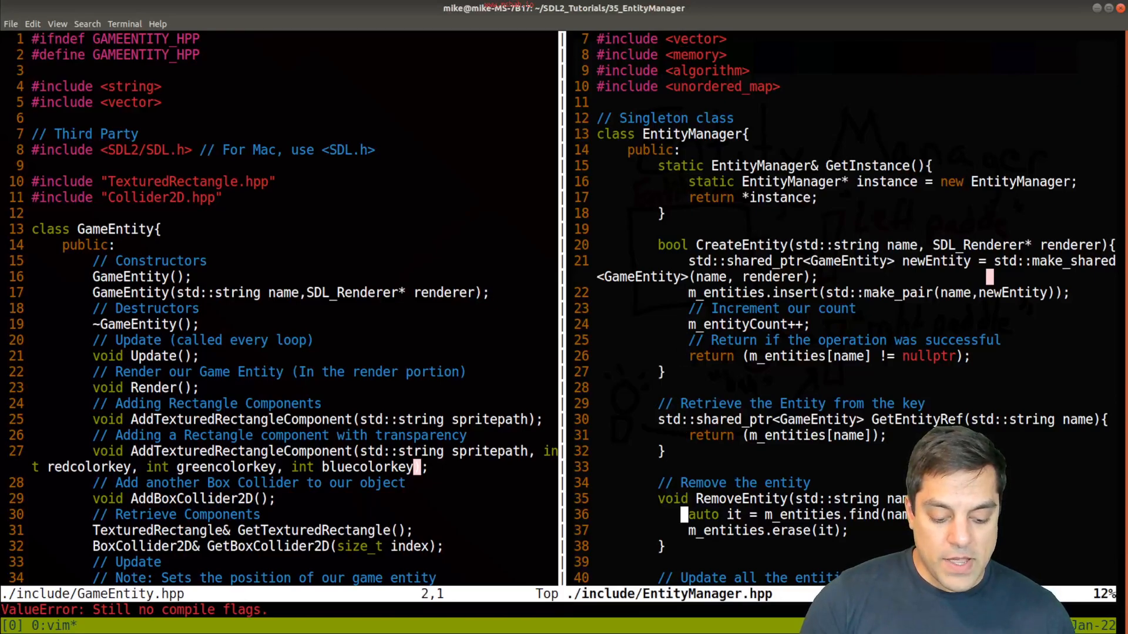
type("m")
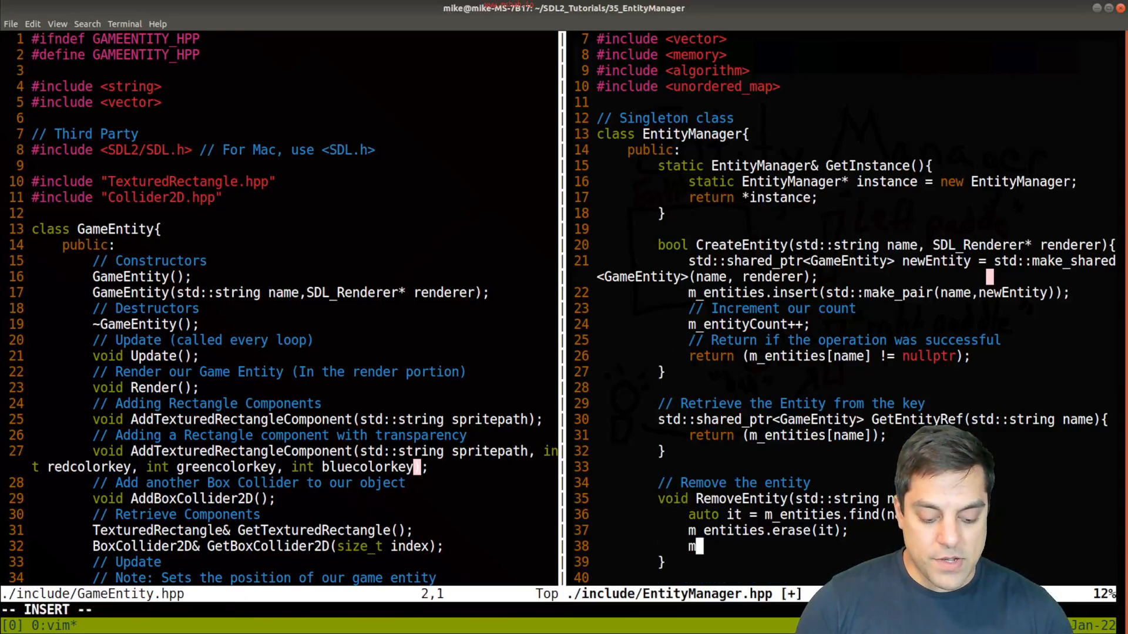
type("m_entityCount--;")
type("// TODO: ")
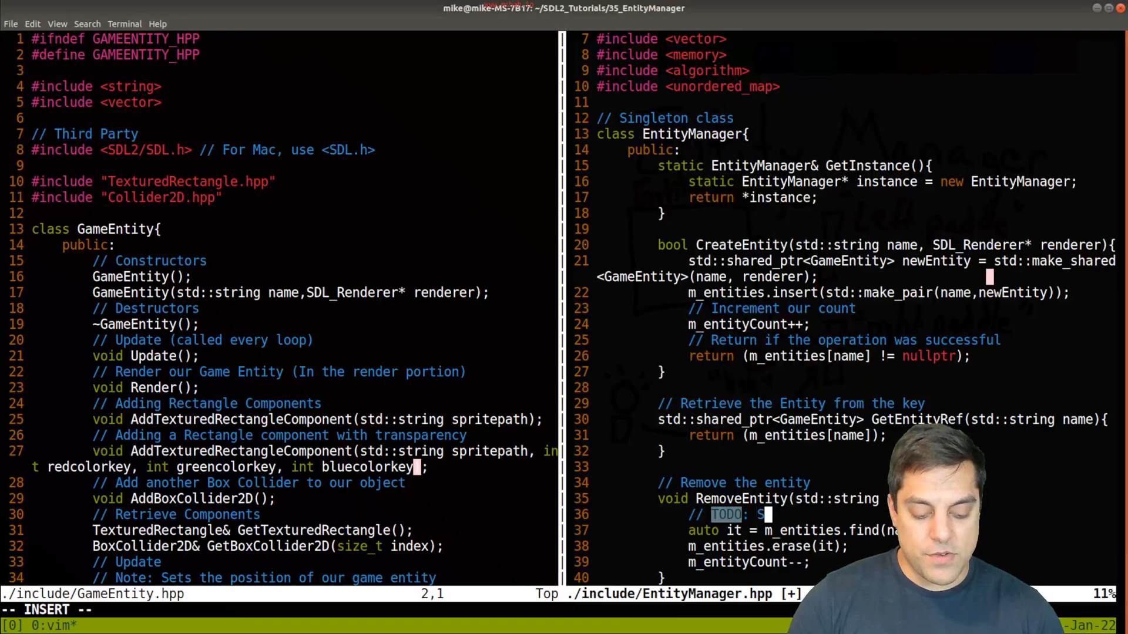
Step: Insert a TODO comment about error handling if the entity was actually found
type("Some error handling")
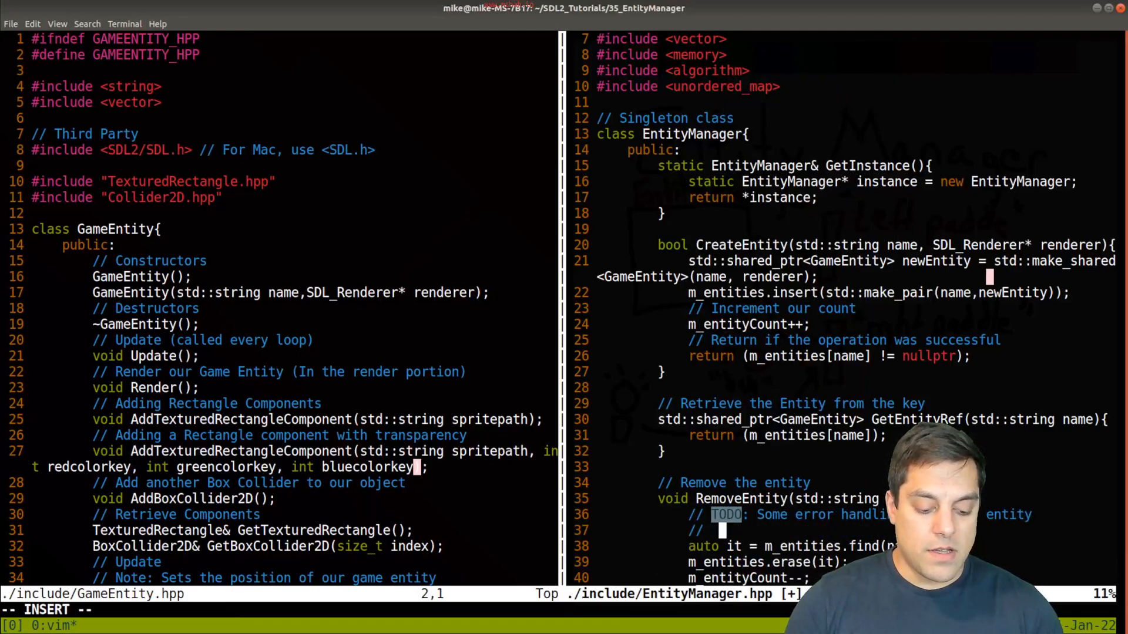
type("was actua")
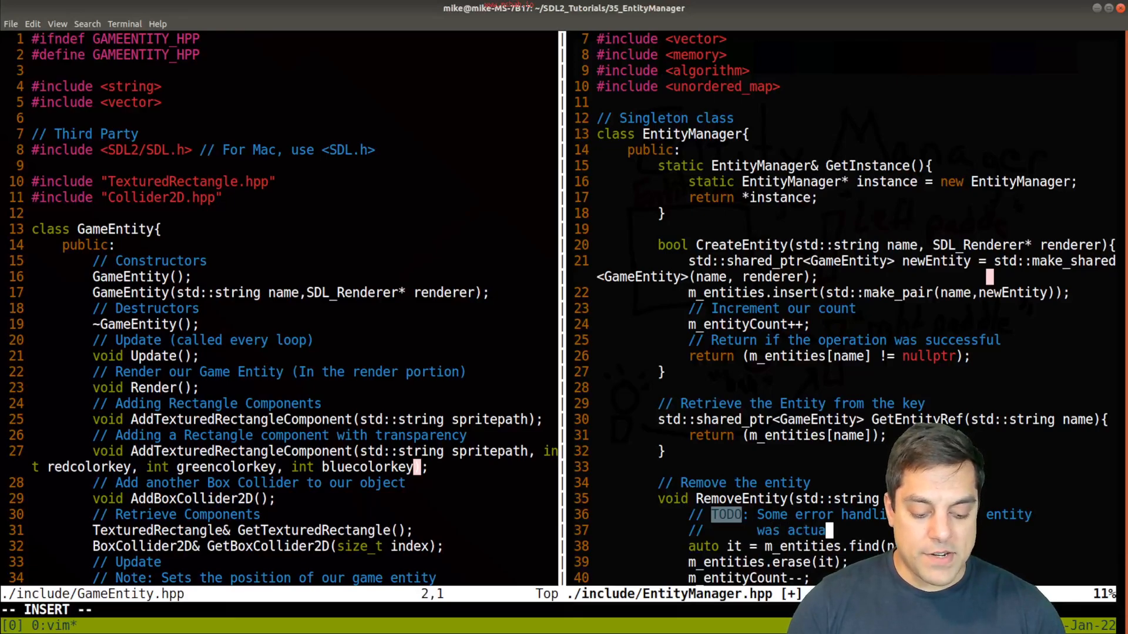
key("Escape")
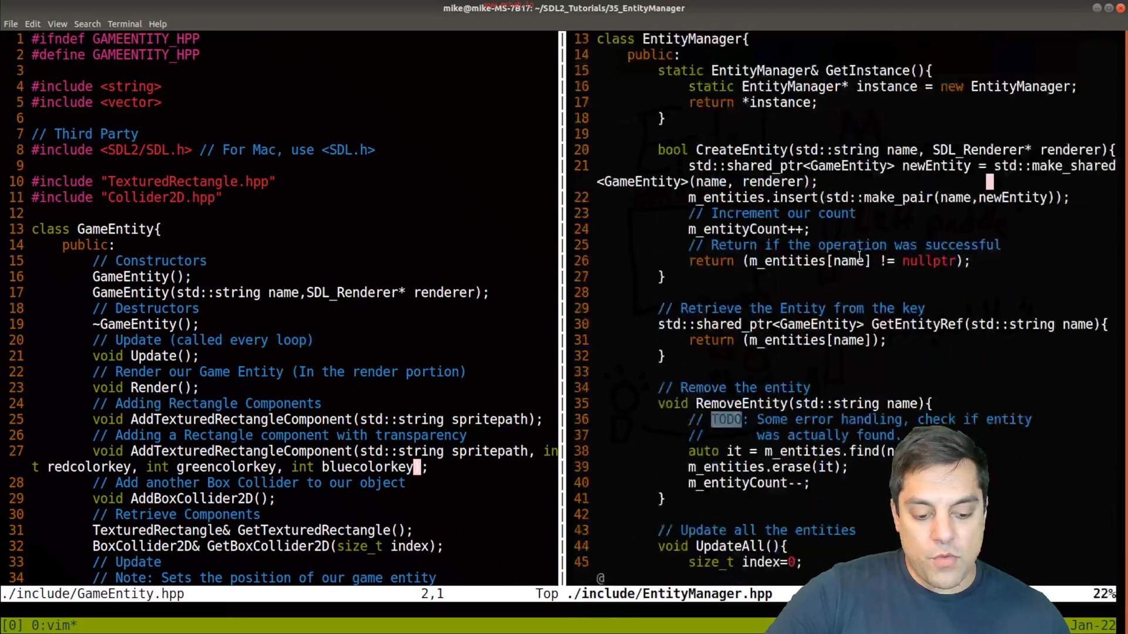
scroll("up", 3)
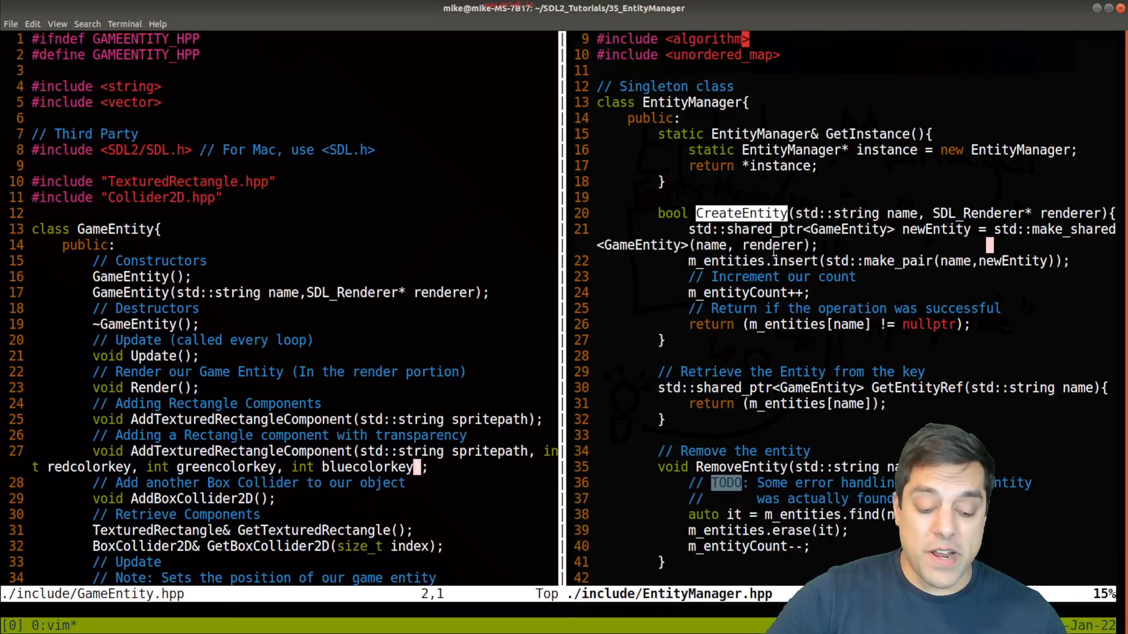
scroll("down", 3)
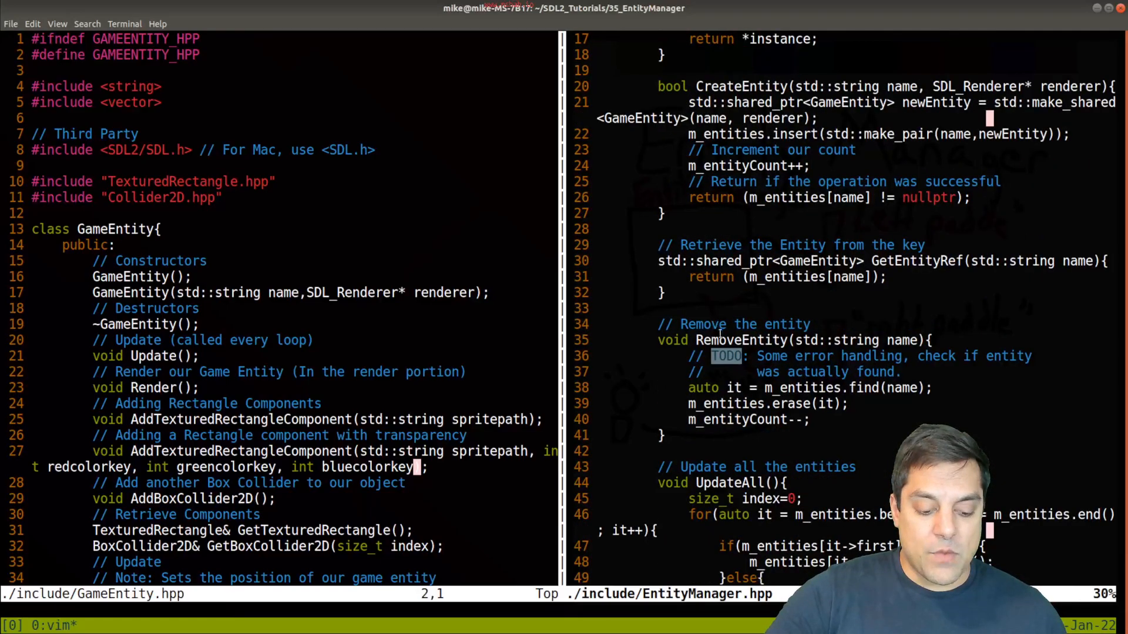
double_click(916, 261)
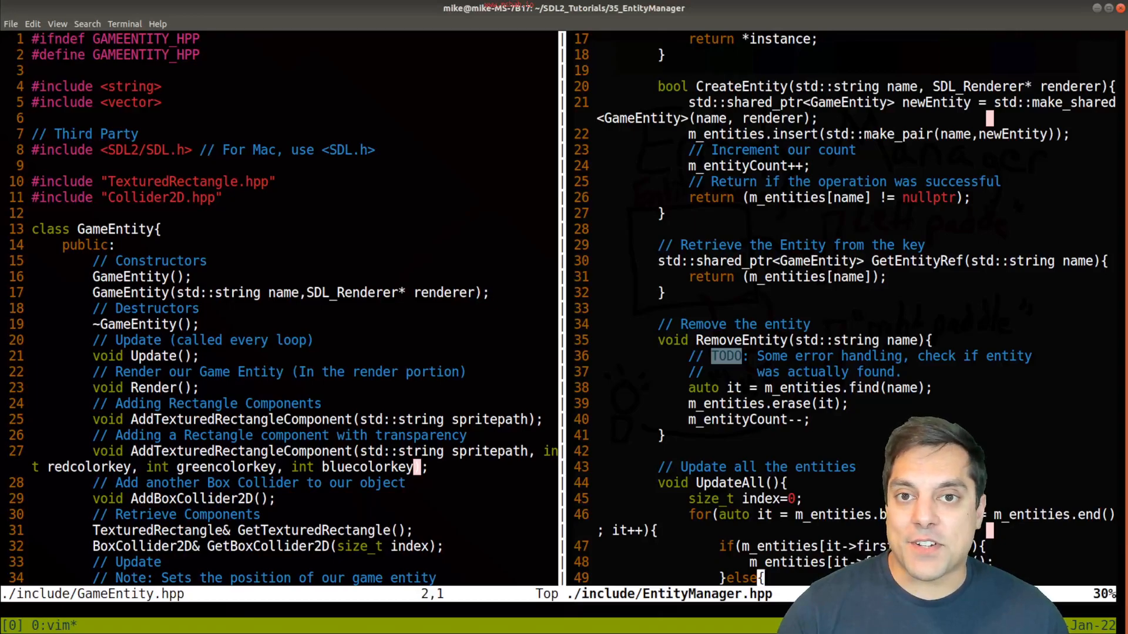
scroll("down", 3)
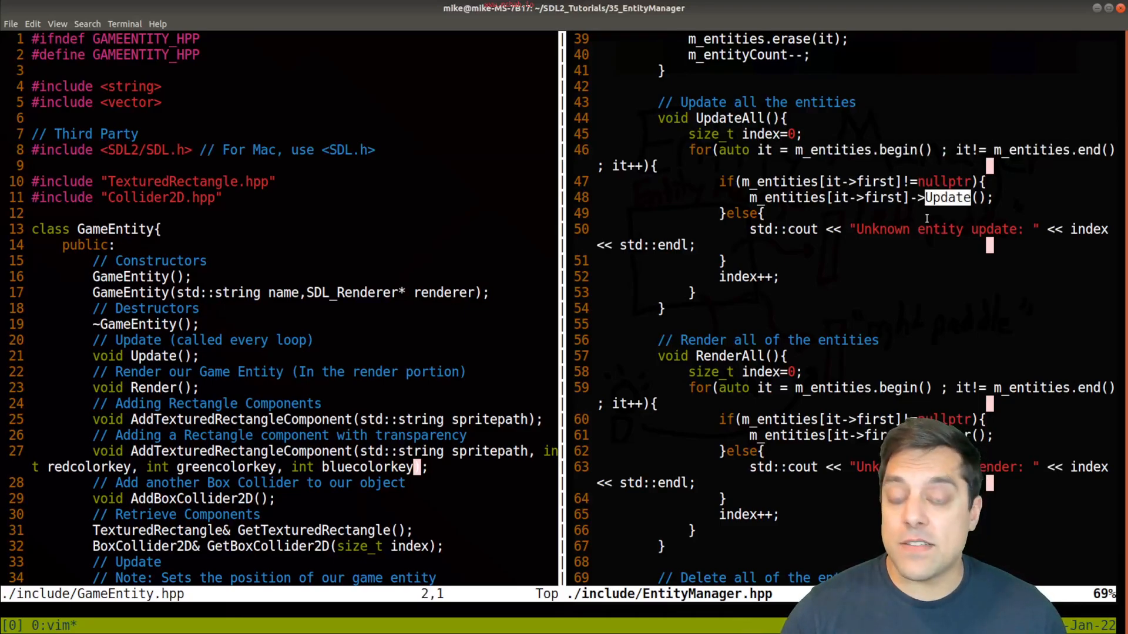
scroll("down", 3)
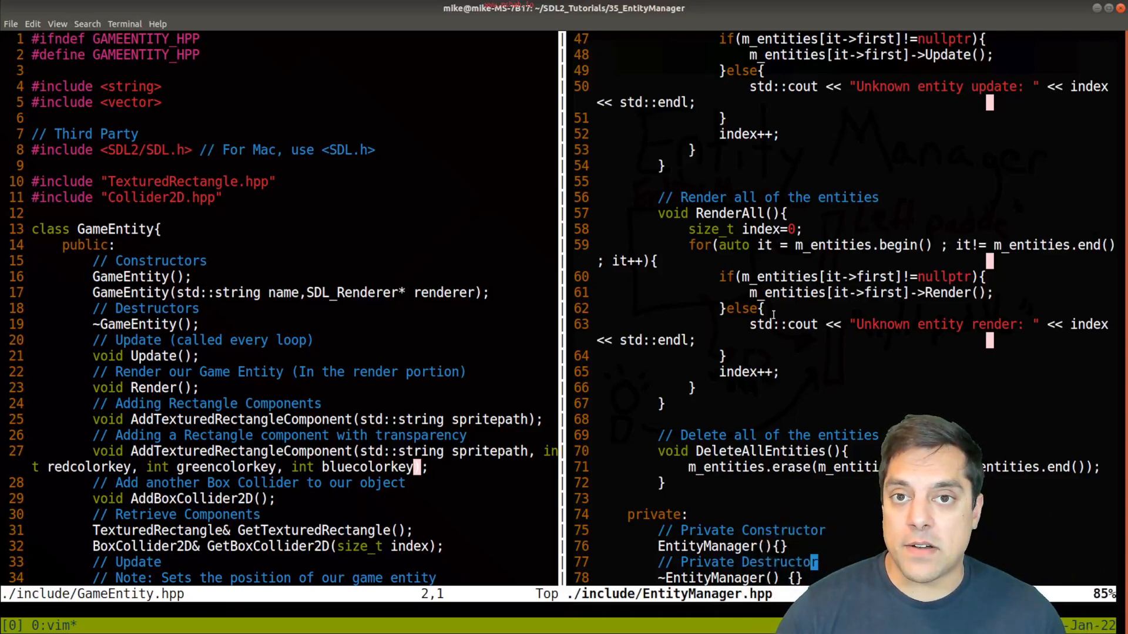
mouse_move(772, 260)
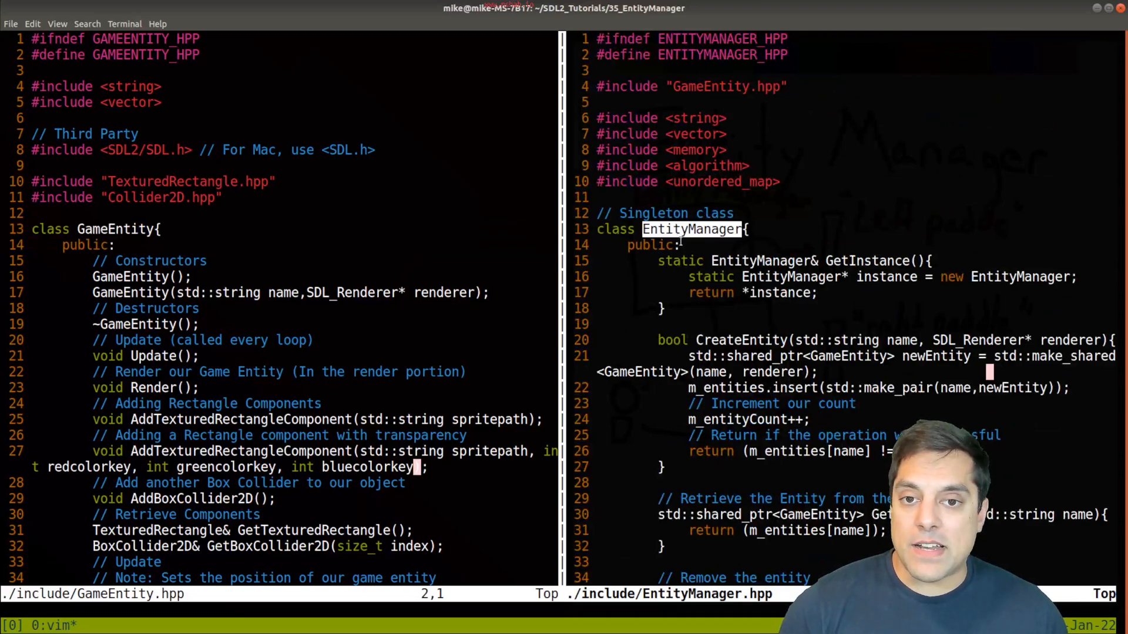
Step: Close the EntityManager.hpp split and scroll main.cpp down to main()
scroll("down", 3)
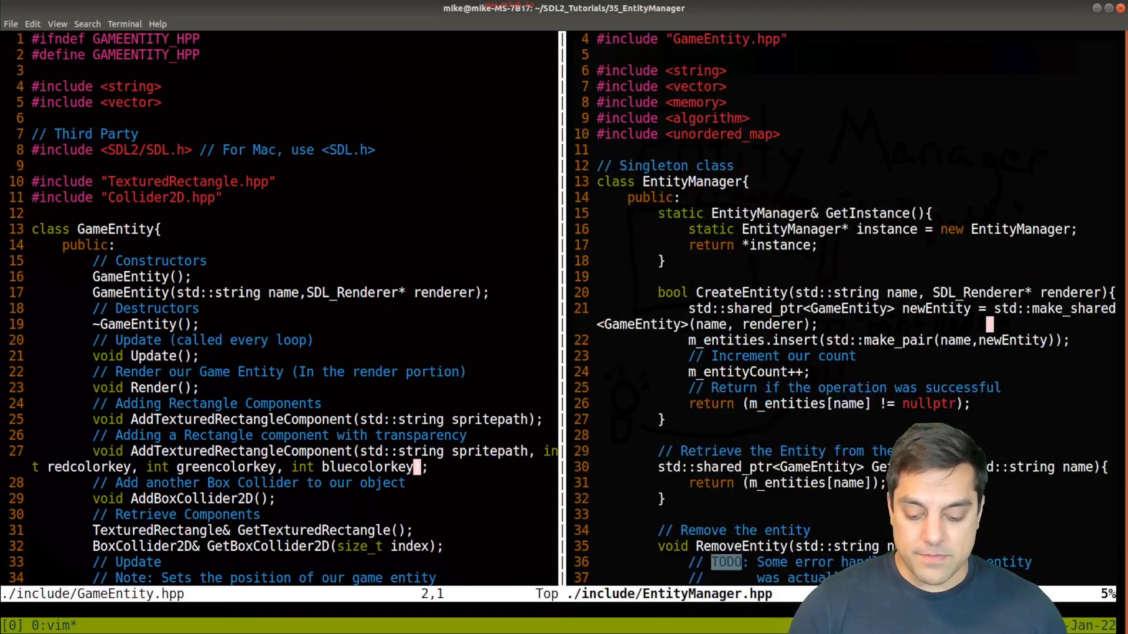
type(":")
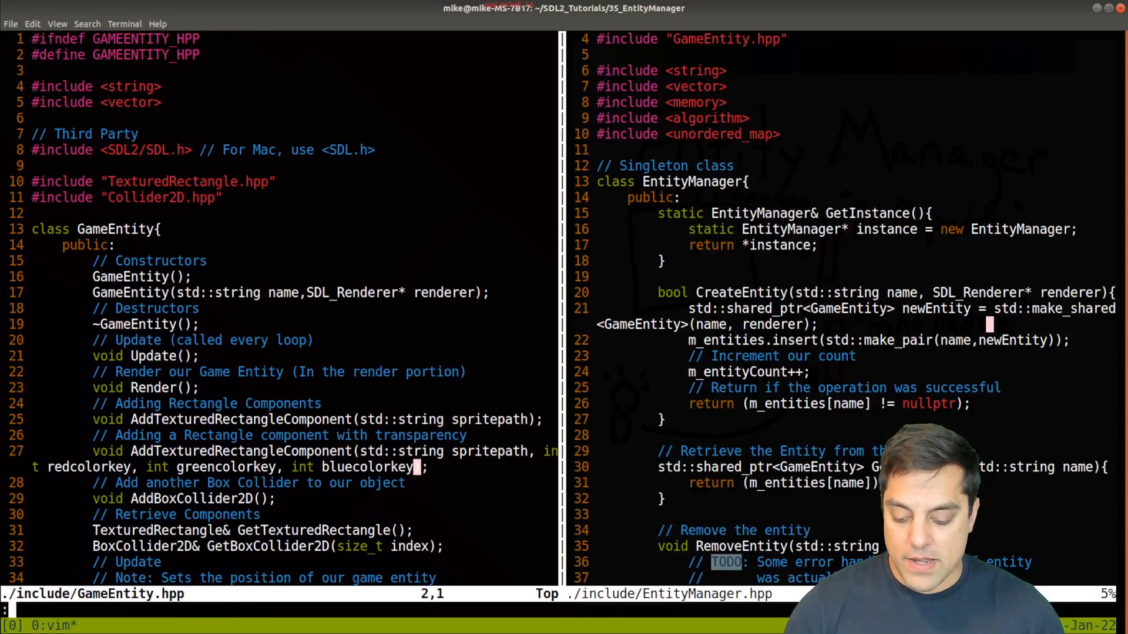
type("e .")
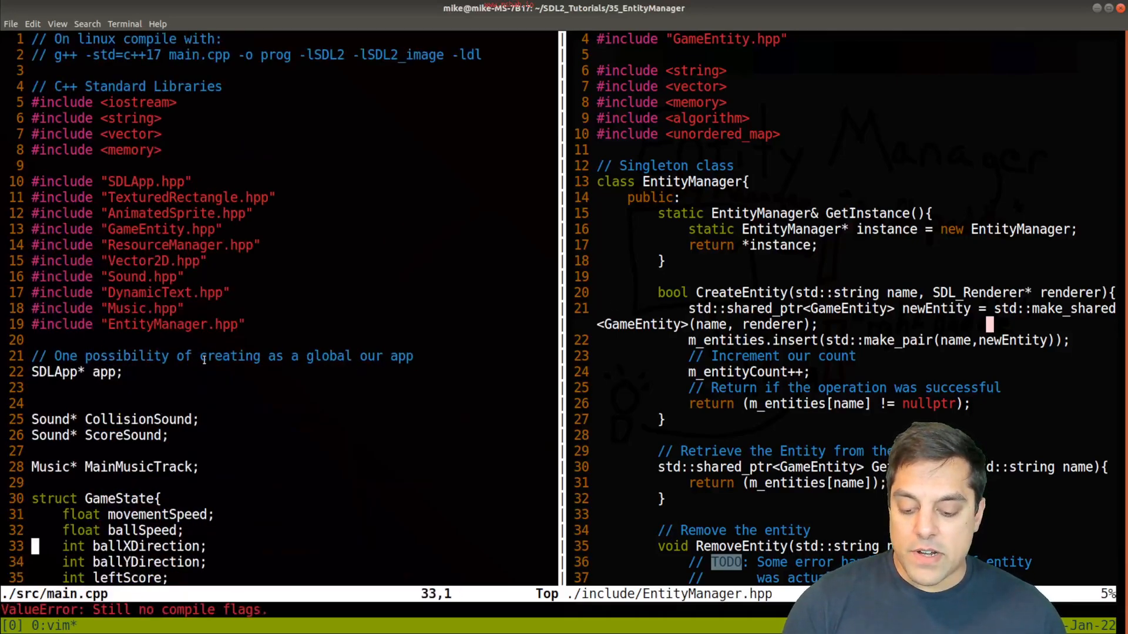
scroll("down", 3)
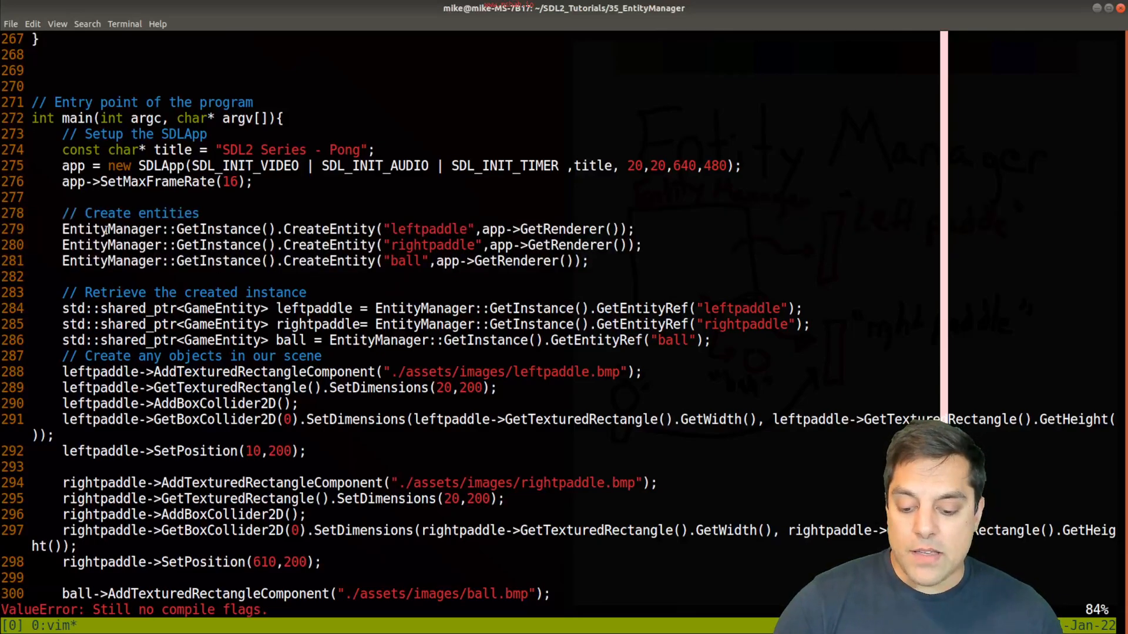
double_click(218, 228)
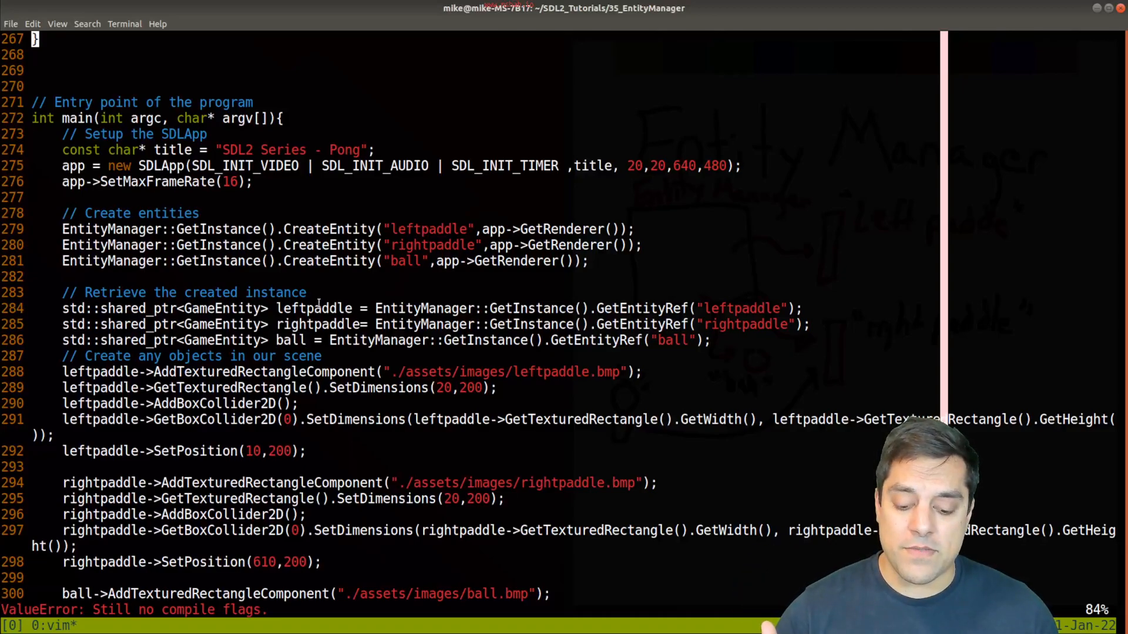
double_click(290, 340)
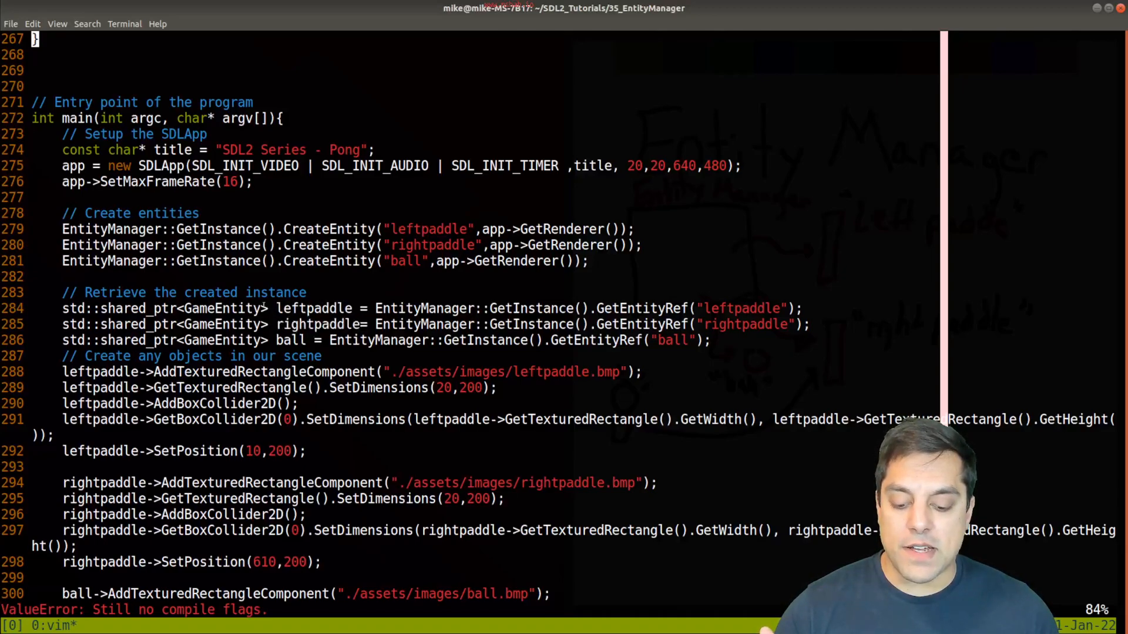
double_click(164, 308)
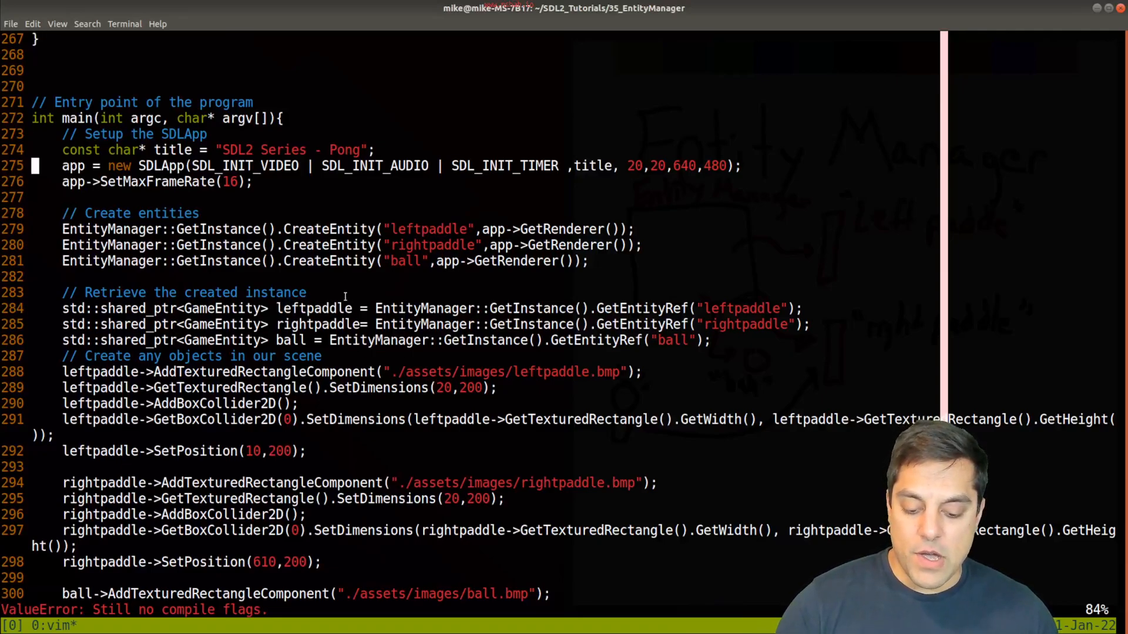
scroll("down", 3)
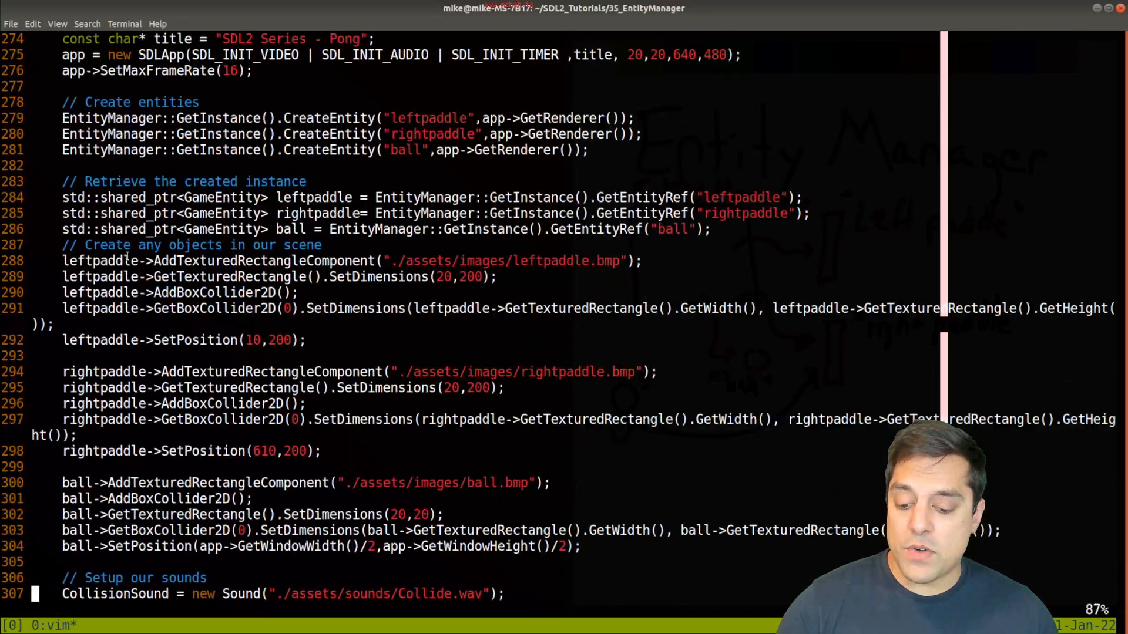
scroll("down", 3)
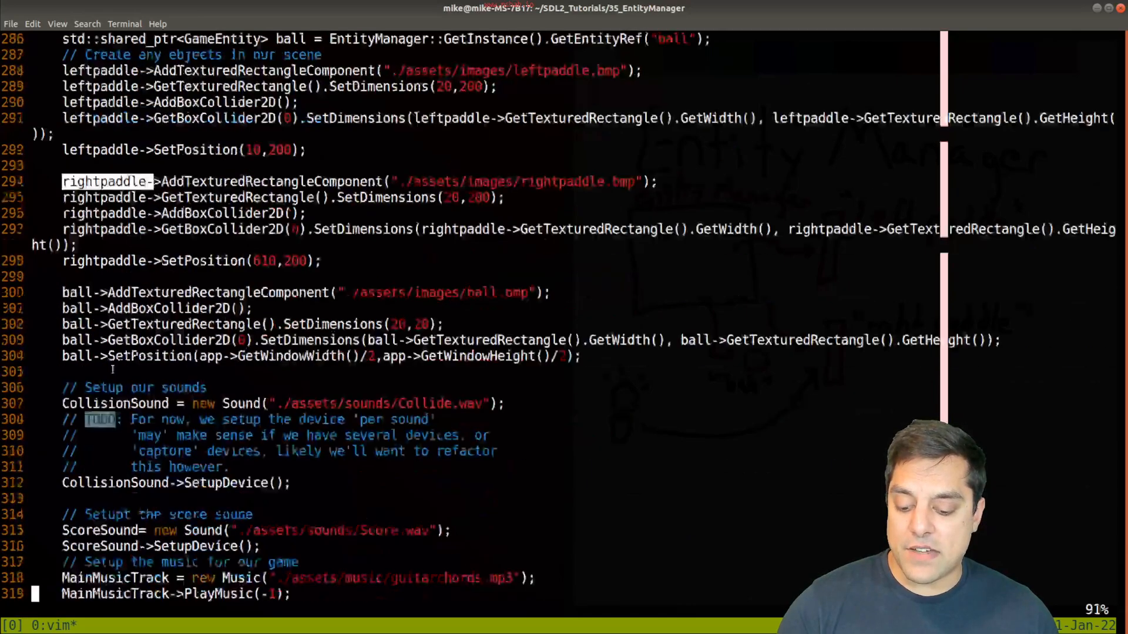
scroll("down", 3)
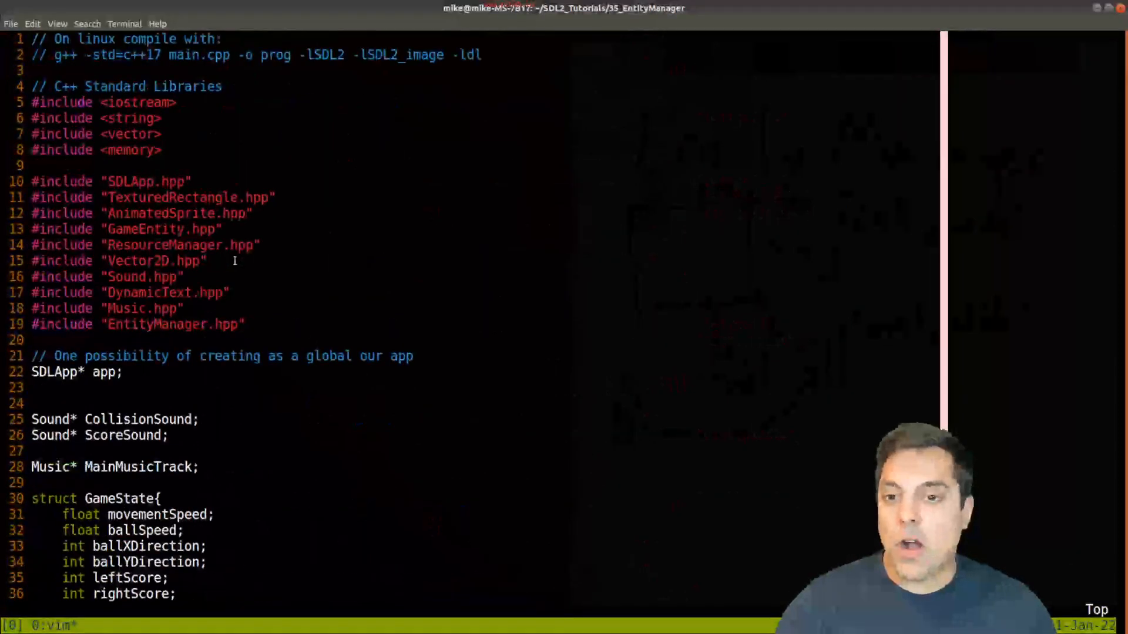
scroll("down", 3)
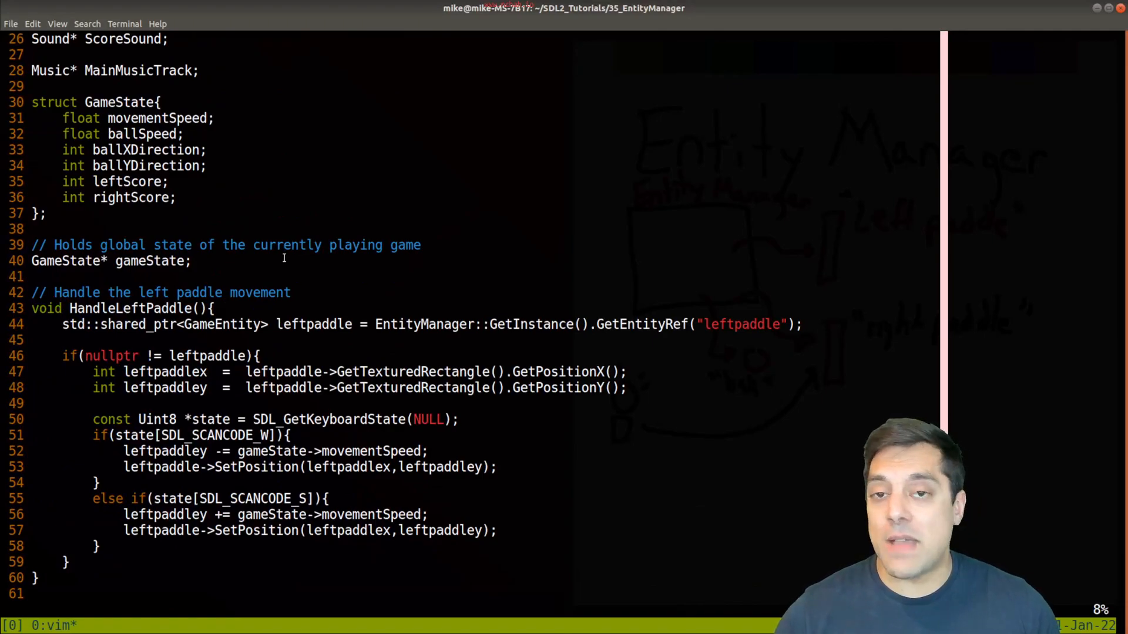
scroll("down", 3)
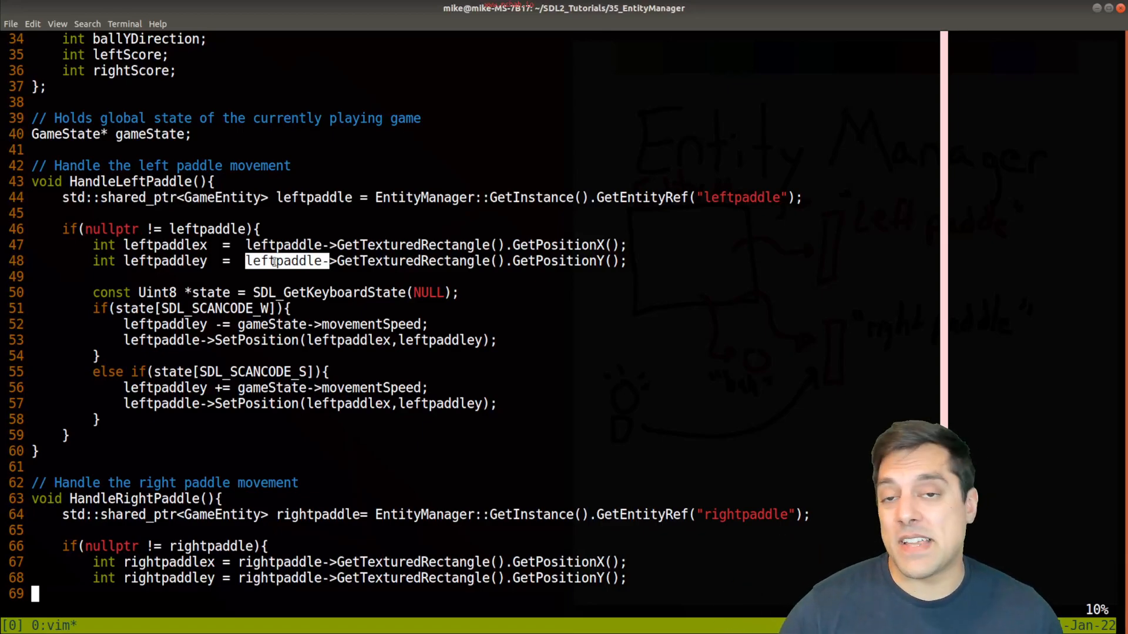
scroll("down", 3)
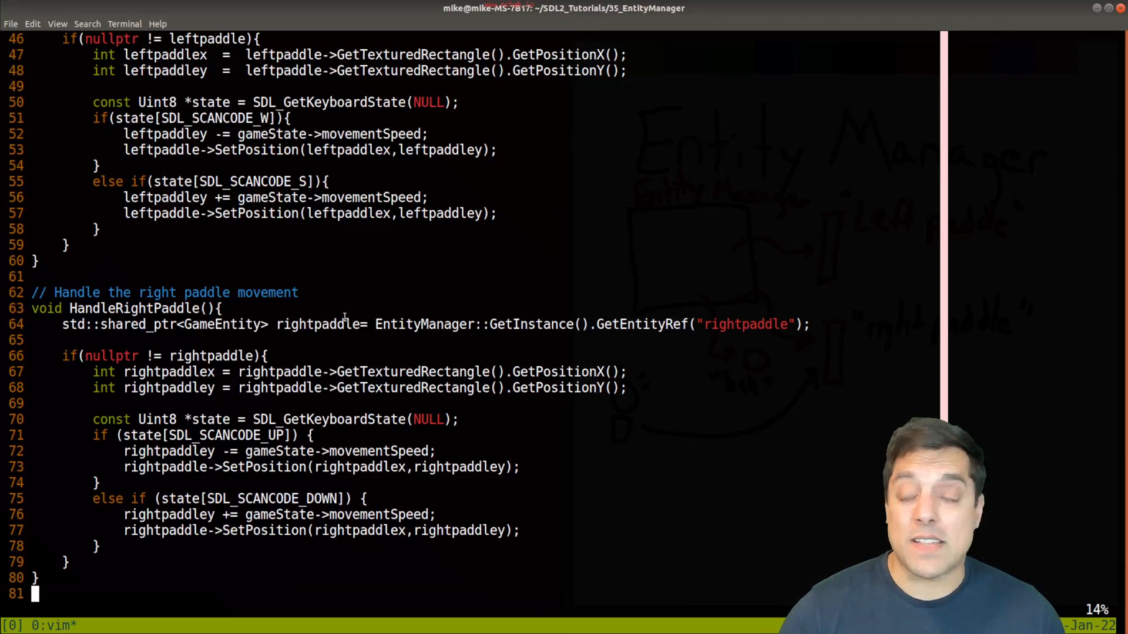
scroll("down", 3)
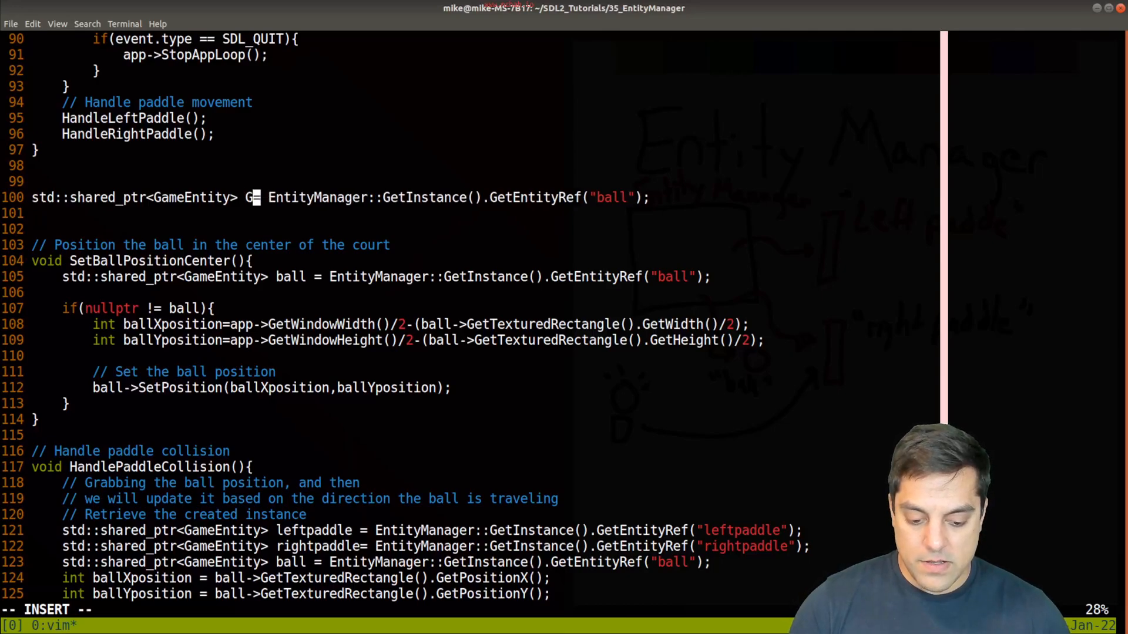
Step: Write GetEntityRef(std::string name) returning EntityManager::GetInstance().GetEntityRef(name)
type("etEntityRef(\"")
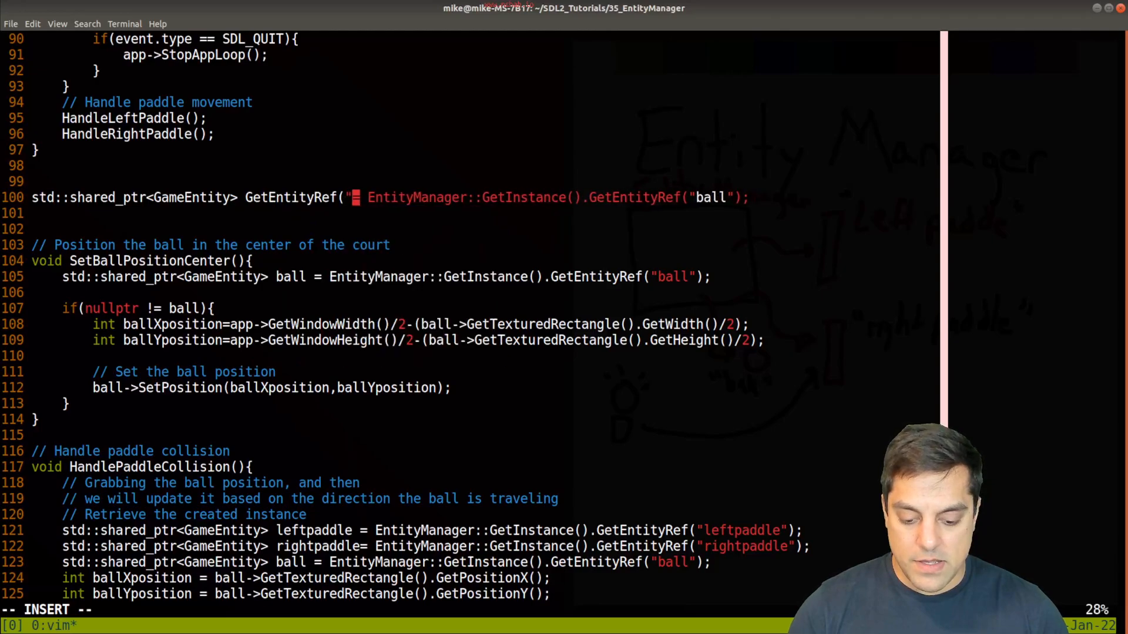
type("std::string name){")
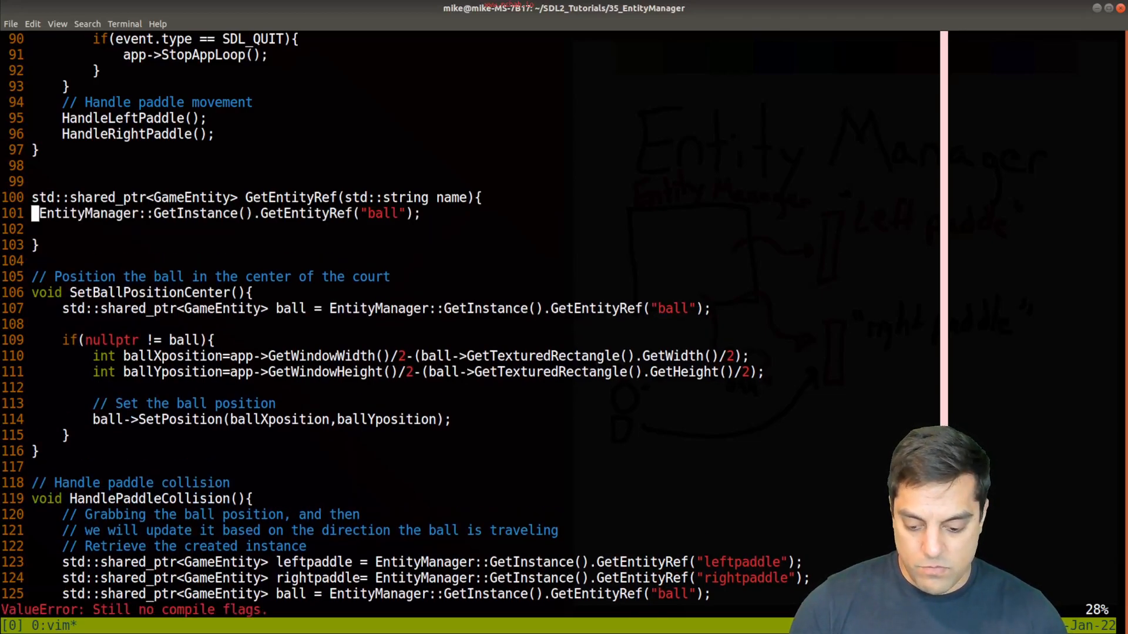
type("return")
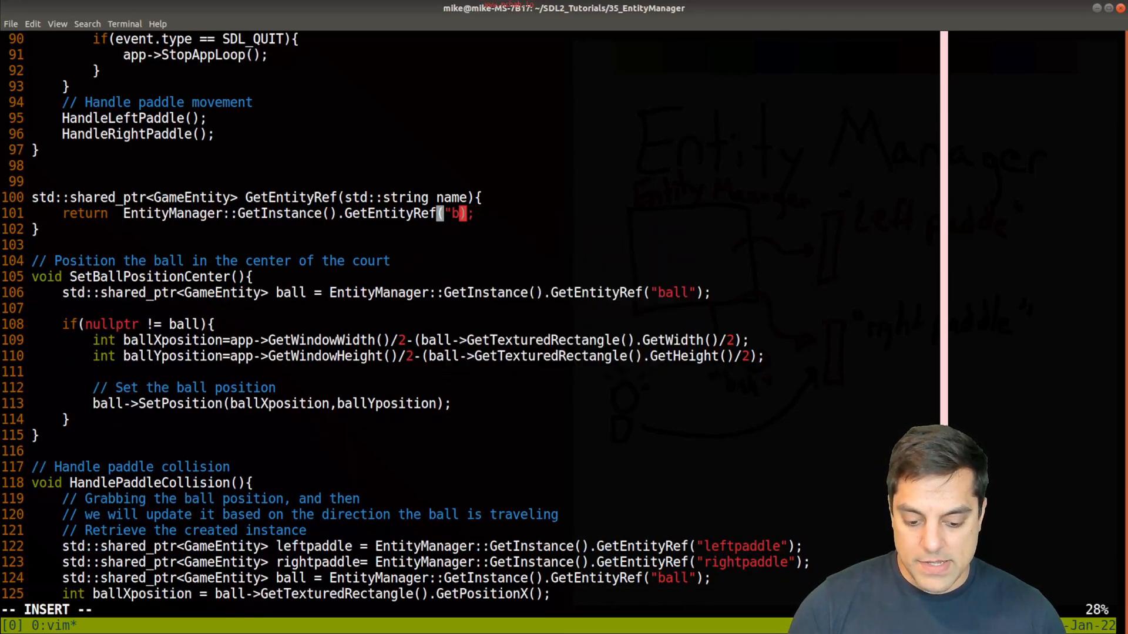
type("name")
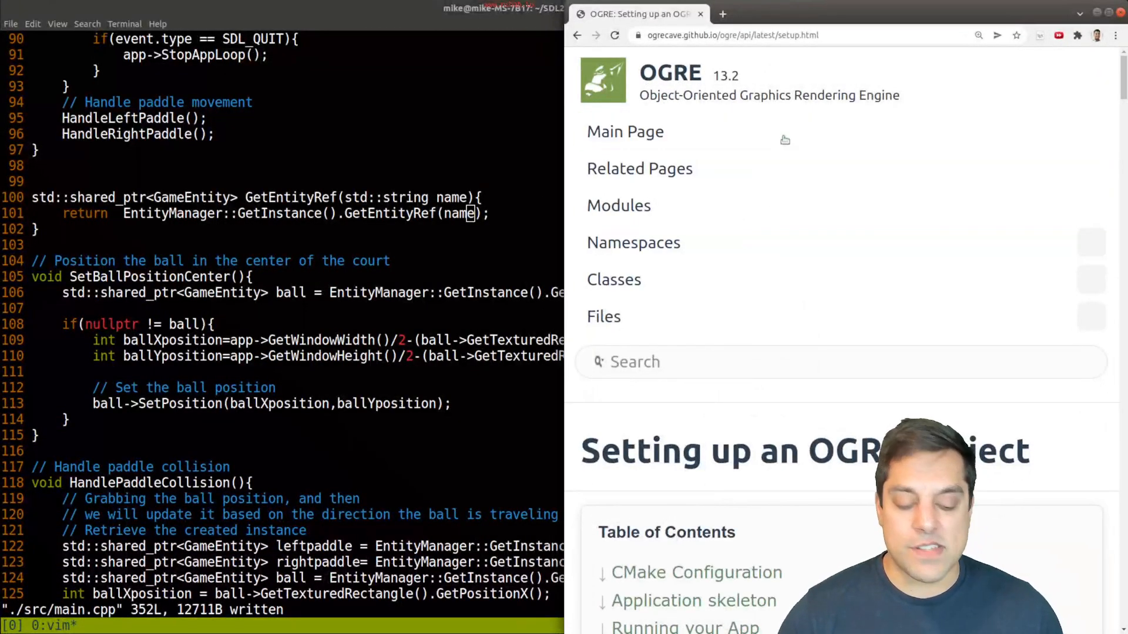
scroll("down", 3)
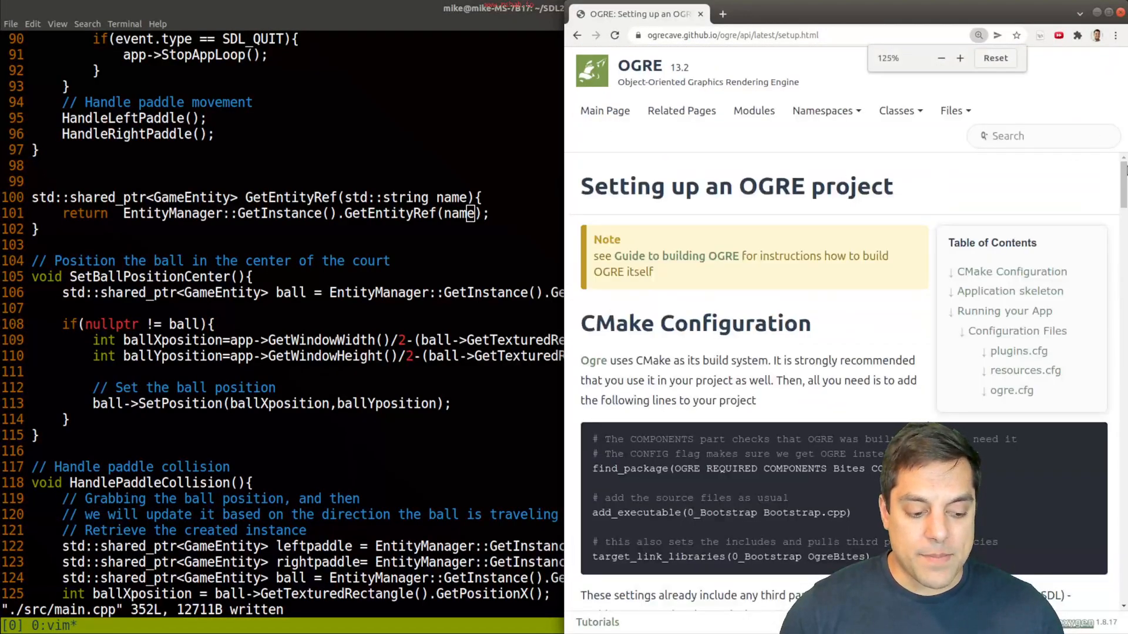
scroll("down", 3)
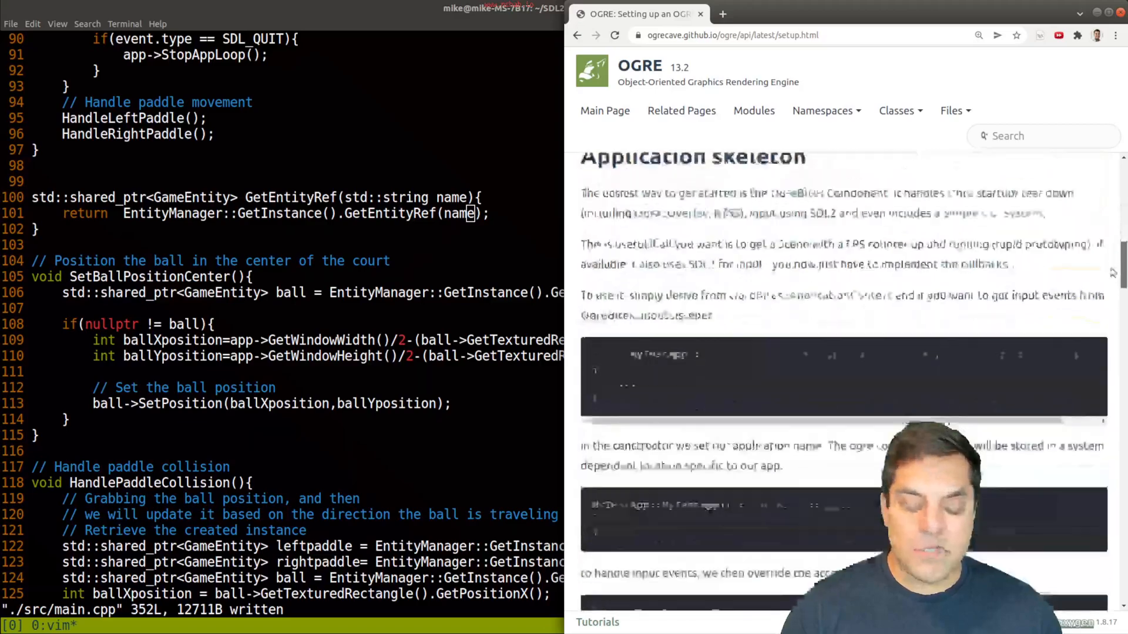
scroll("down", 3)
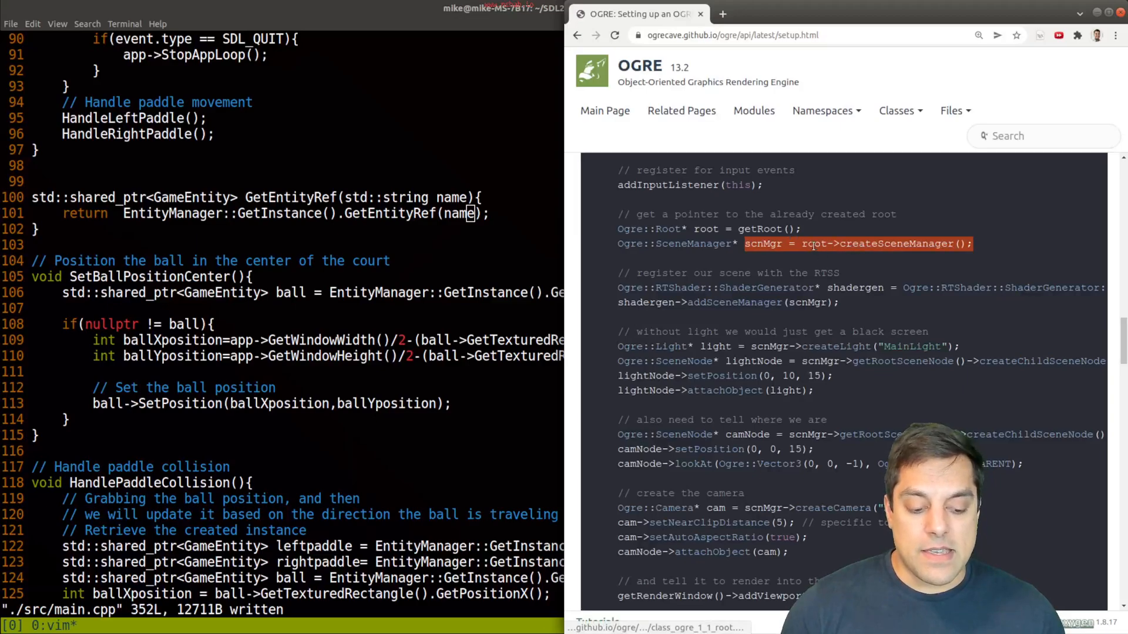
scroll("down", 3)
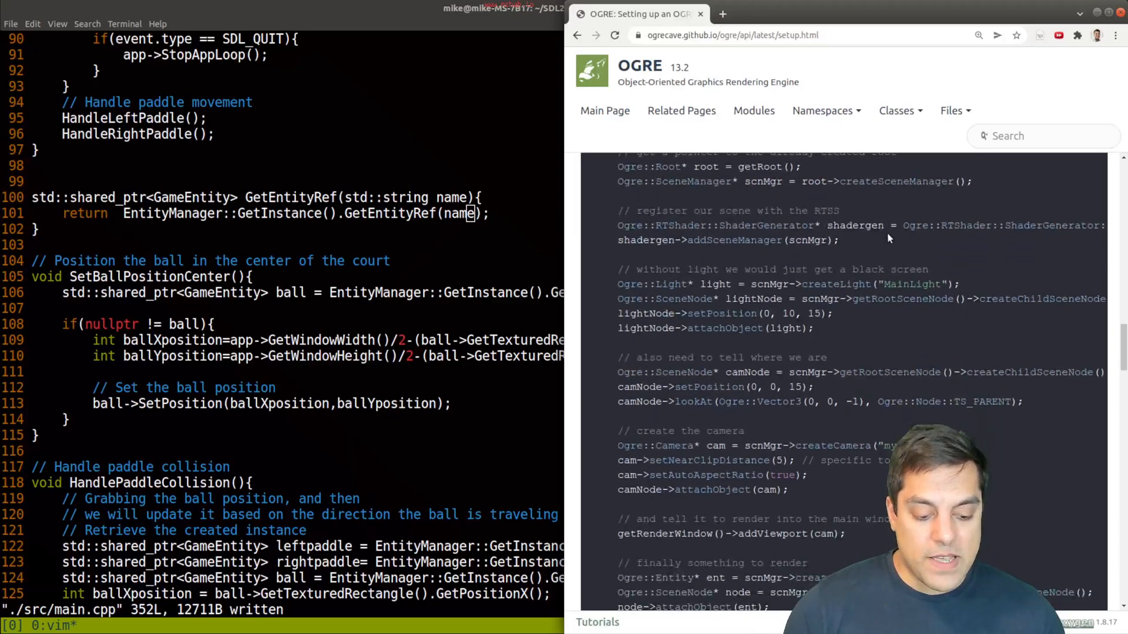
scroll("down", 3)
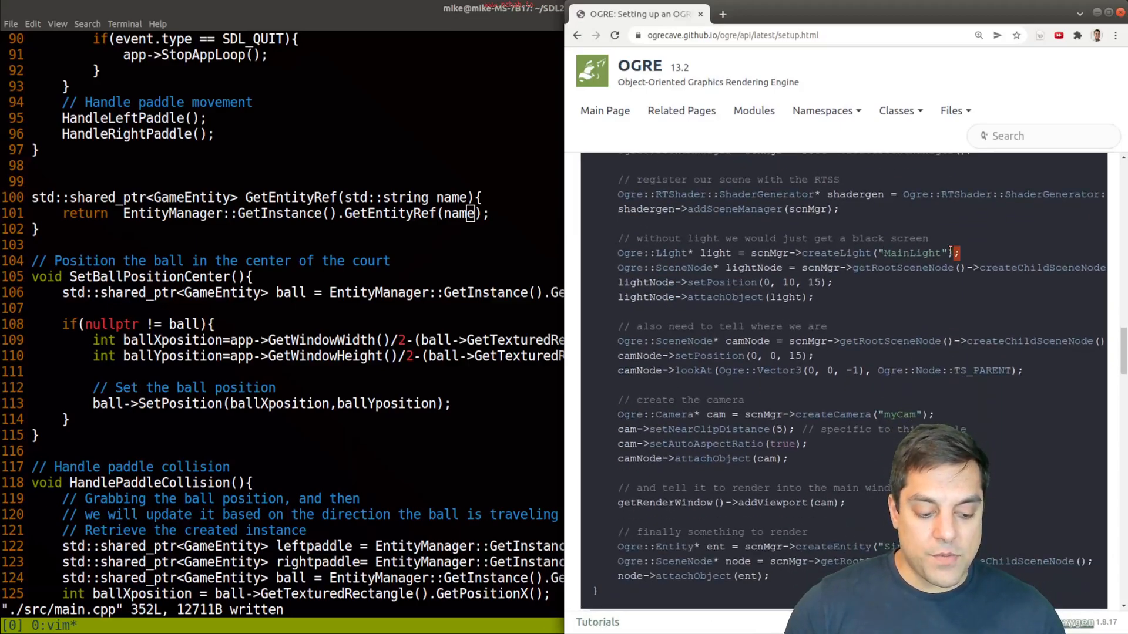